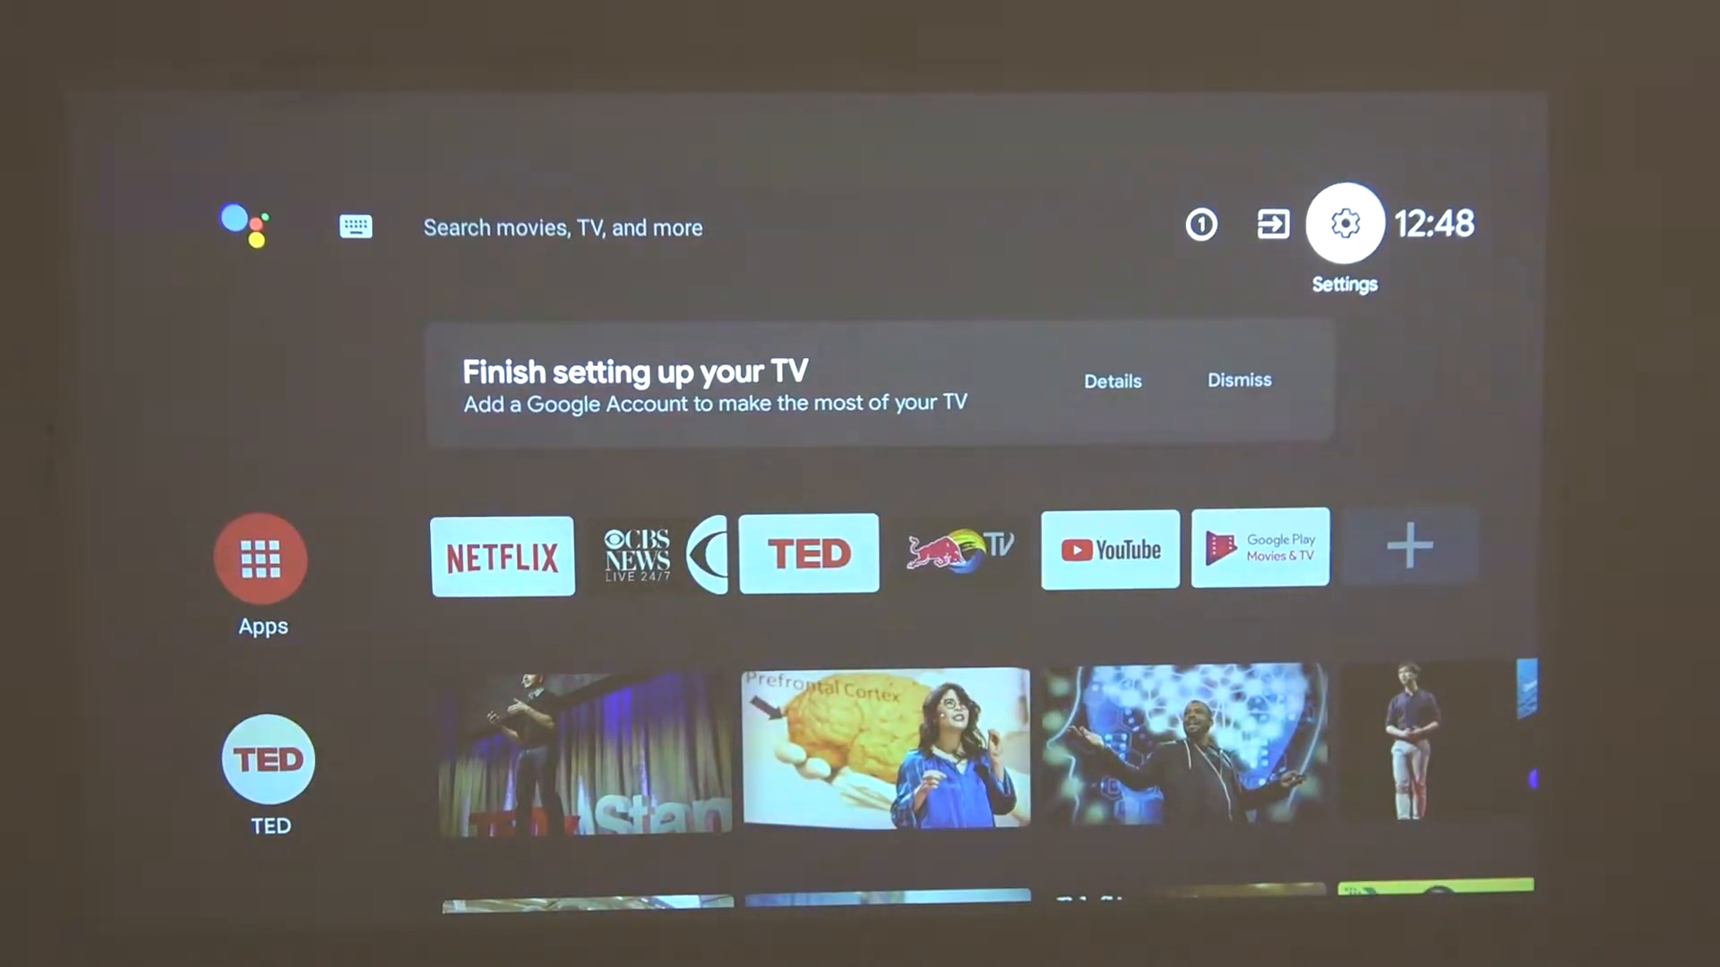
Open the Settings gear on the projector home screen and choose the Apps section.
{"action": "left_click", "coordinate": [1343, 223]}
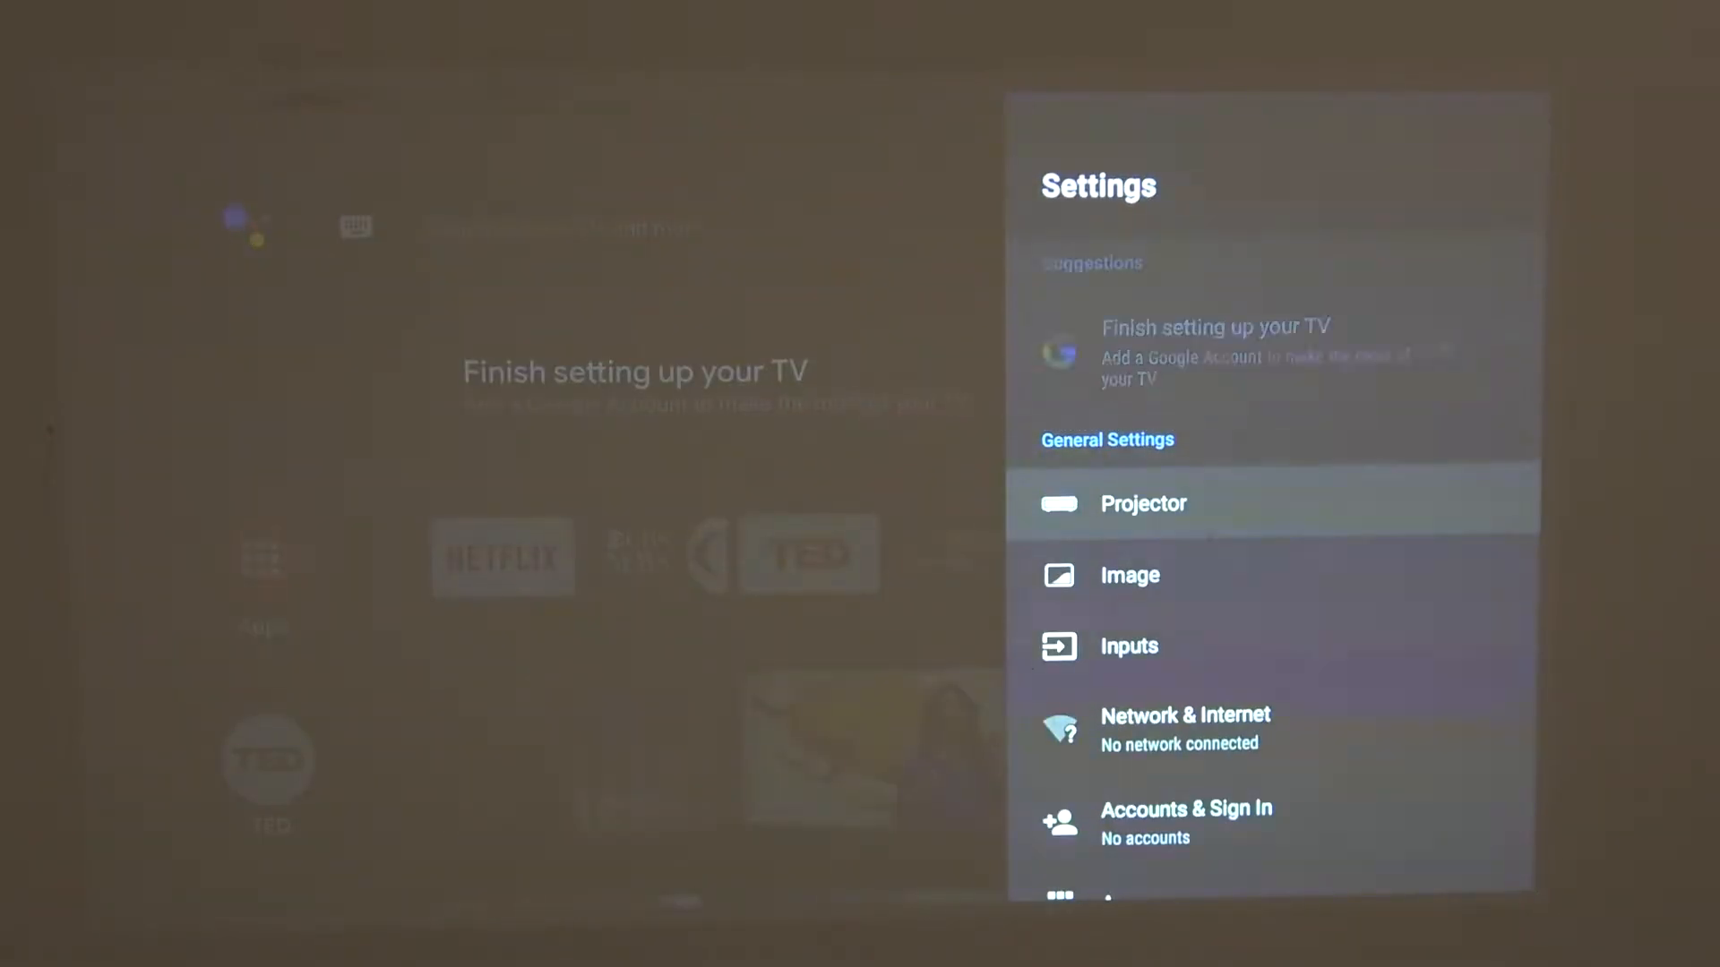
{"action": "scroll", "scroll_direction": "down", "scroll_amount": 3}
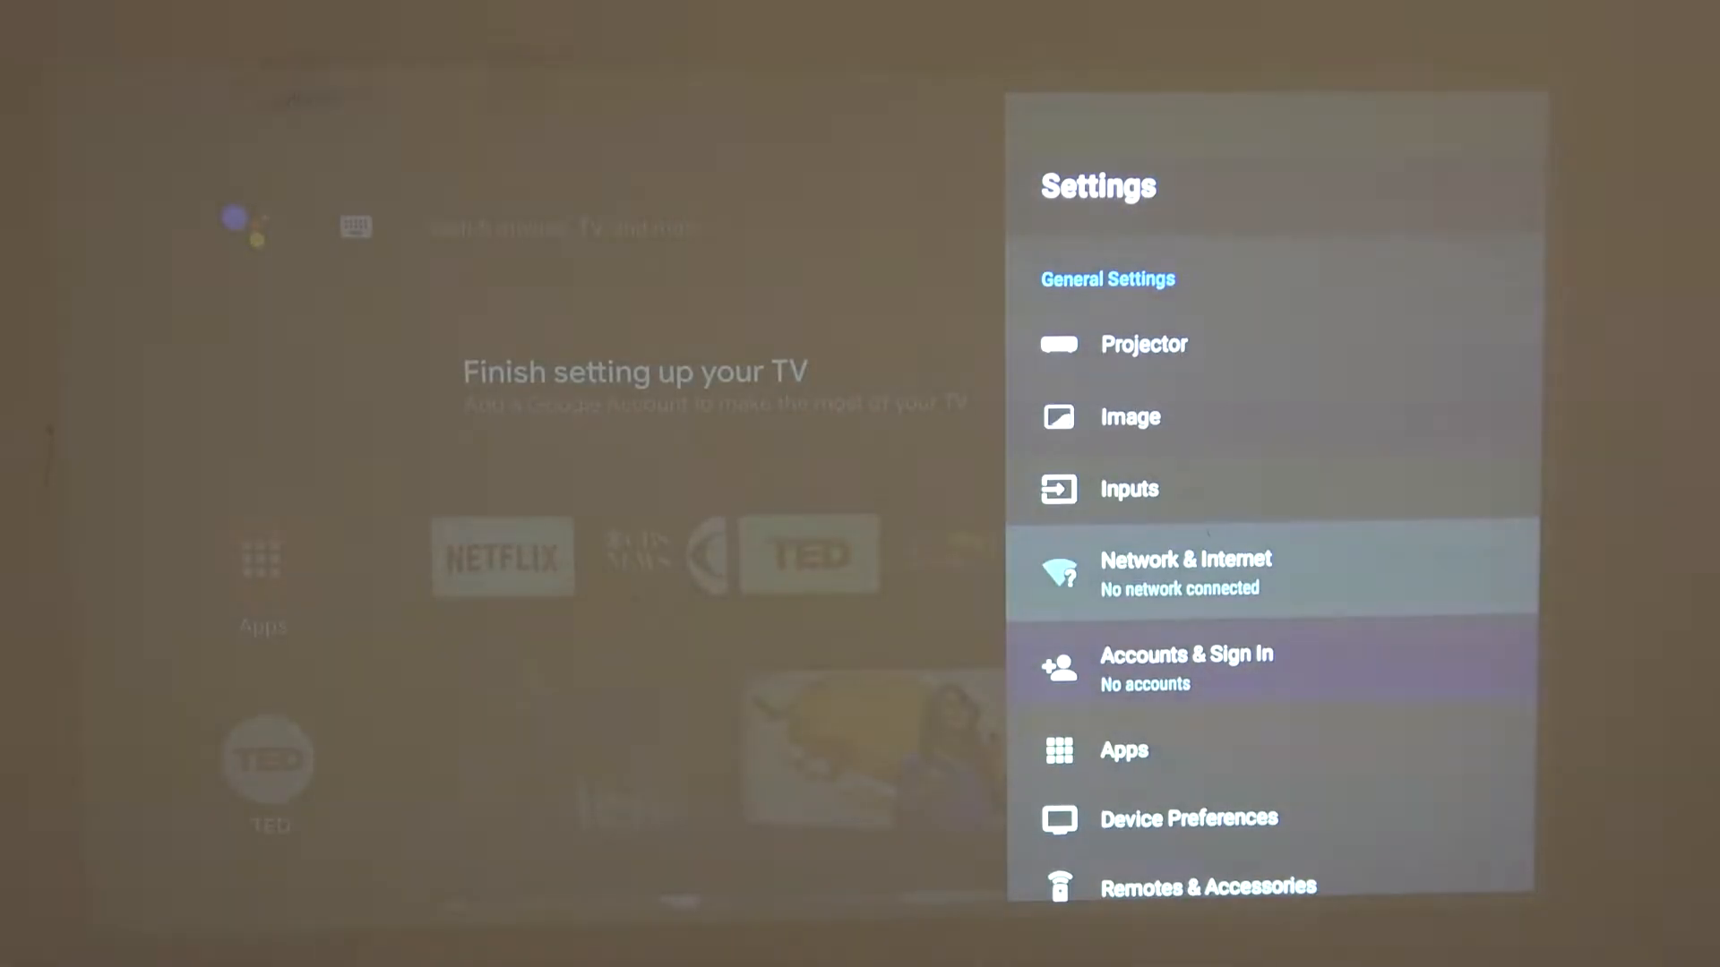
{"action": "scroll", "scroll_direction": "down", "scroll_amount": 3}
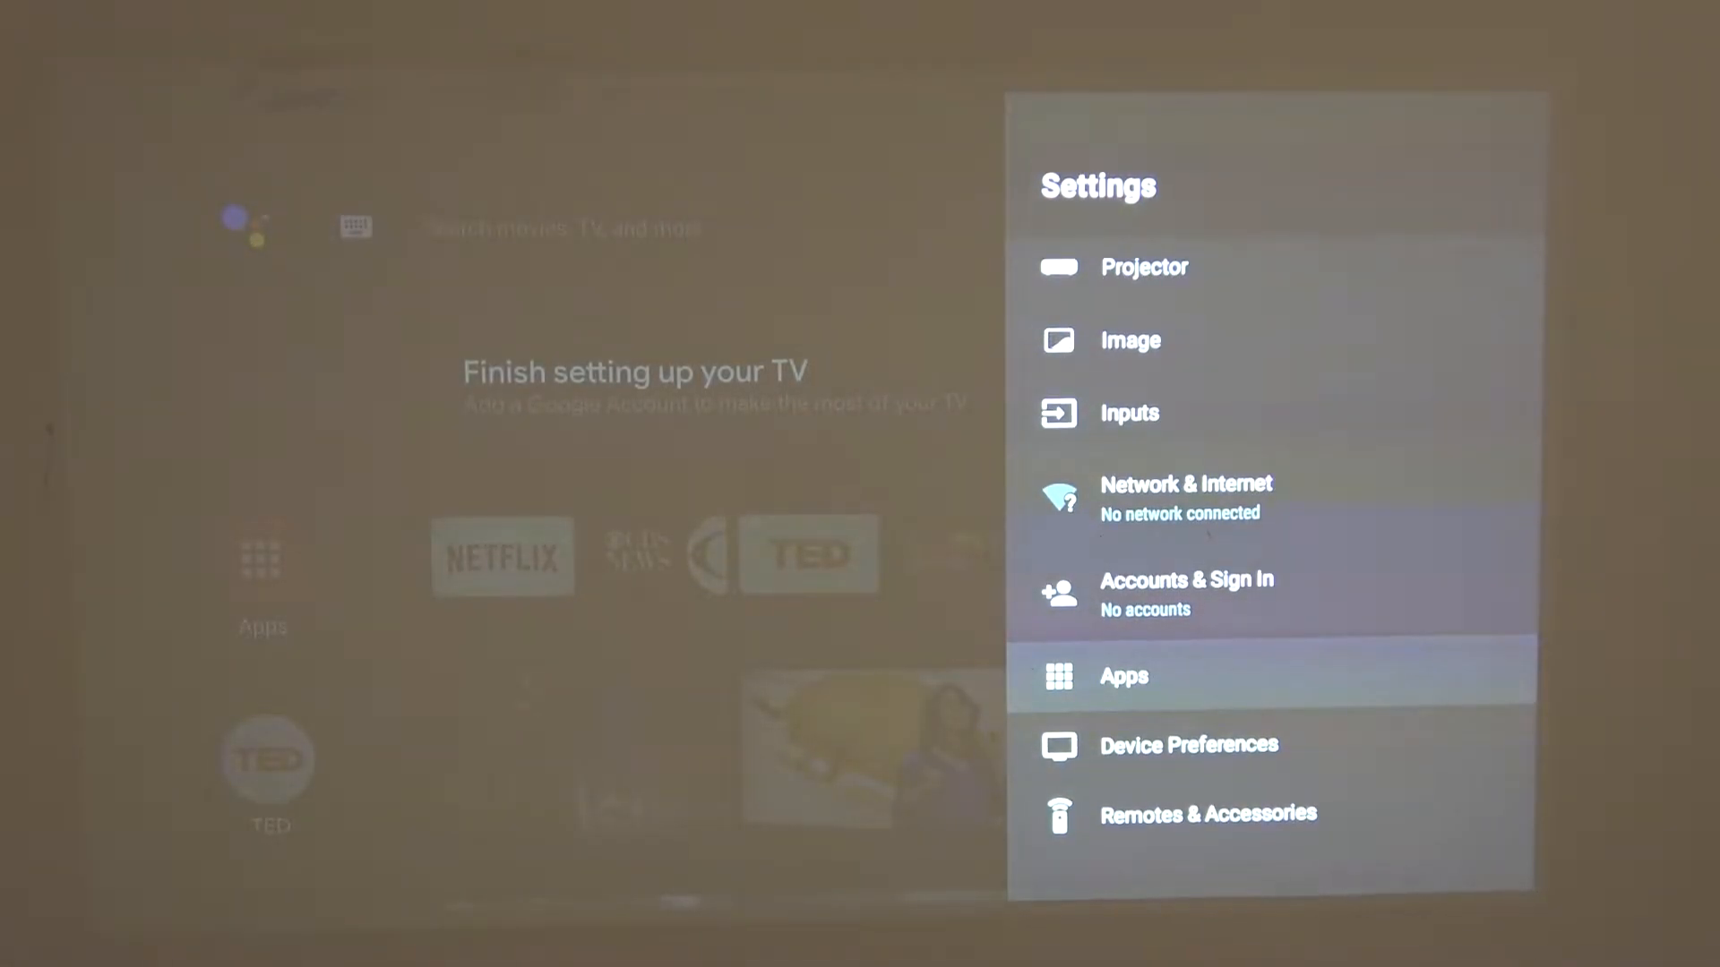
{"action": "left_click", "coordinate": [1123, 677]}
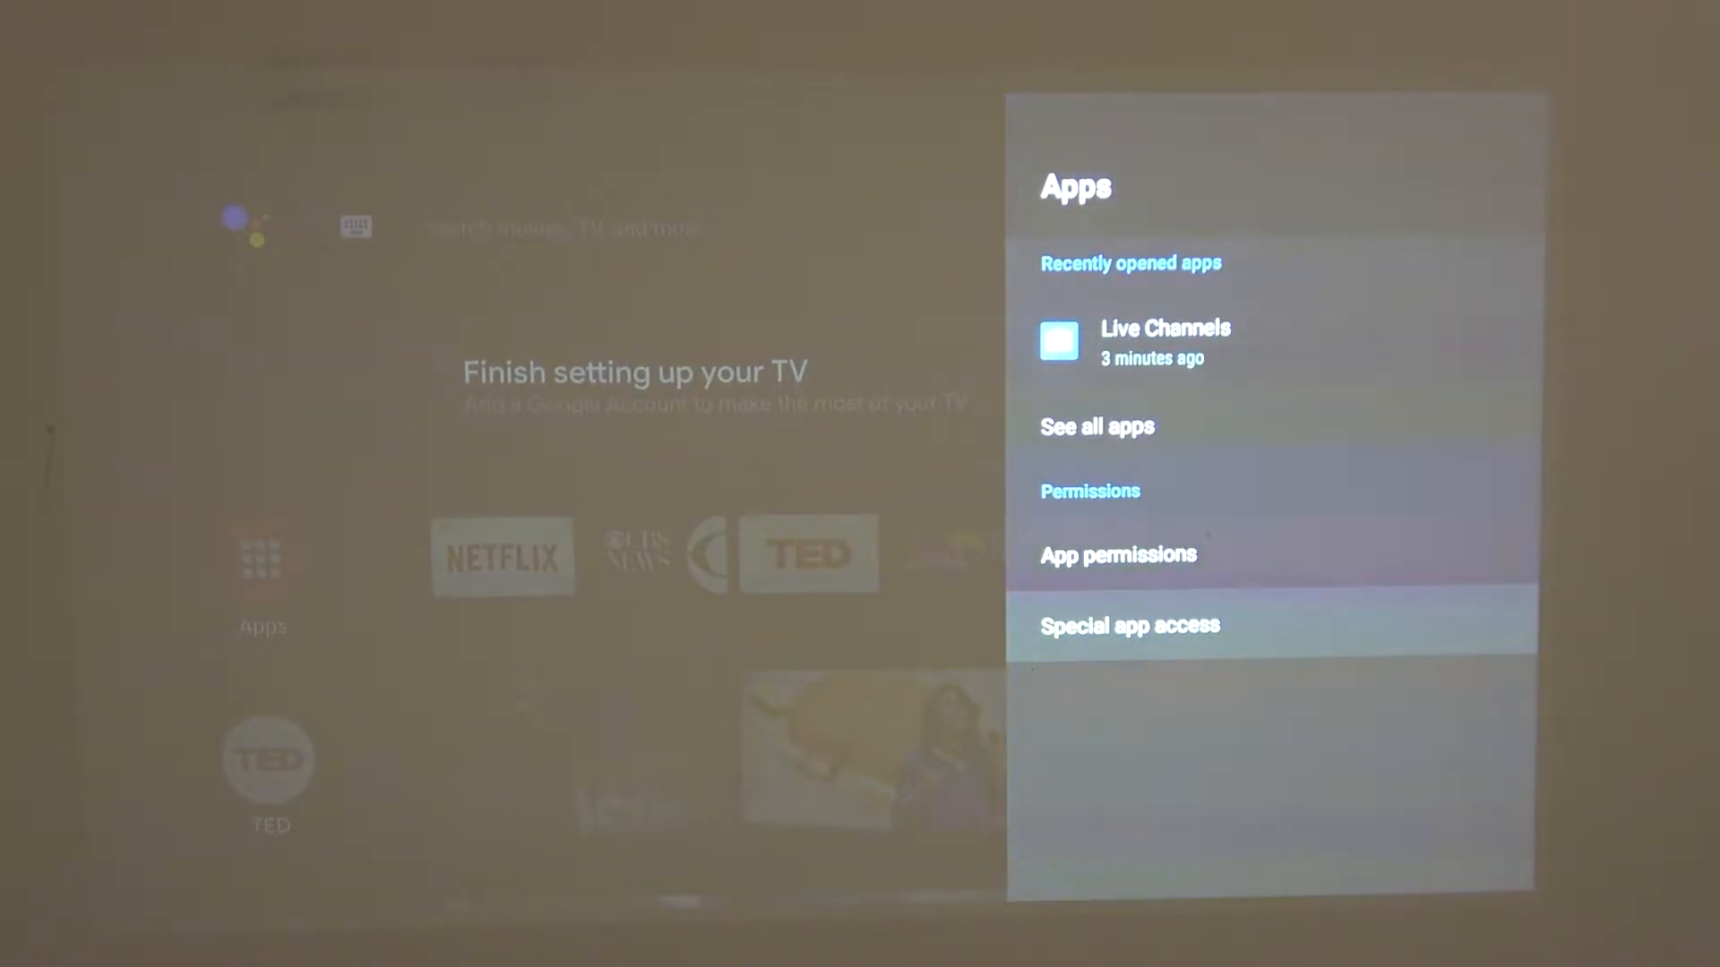
Open Special app access > Energy optimization and scroll through the app list.
{"action": "left_click", "coordinate": [1129, 625]}
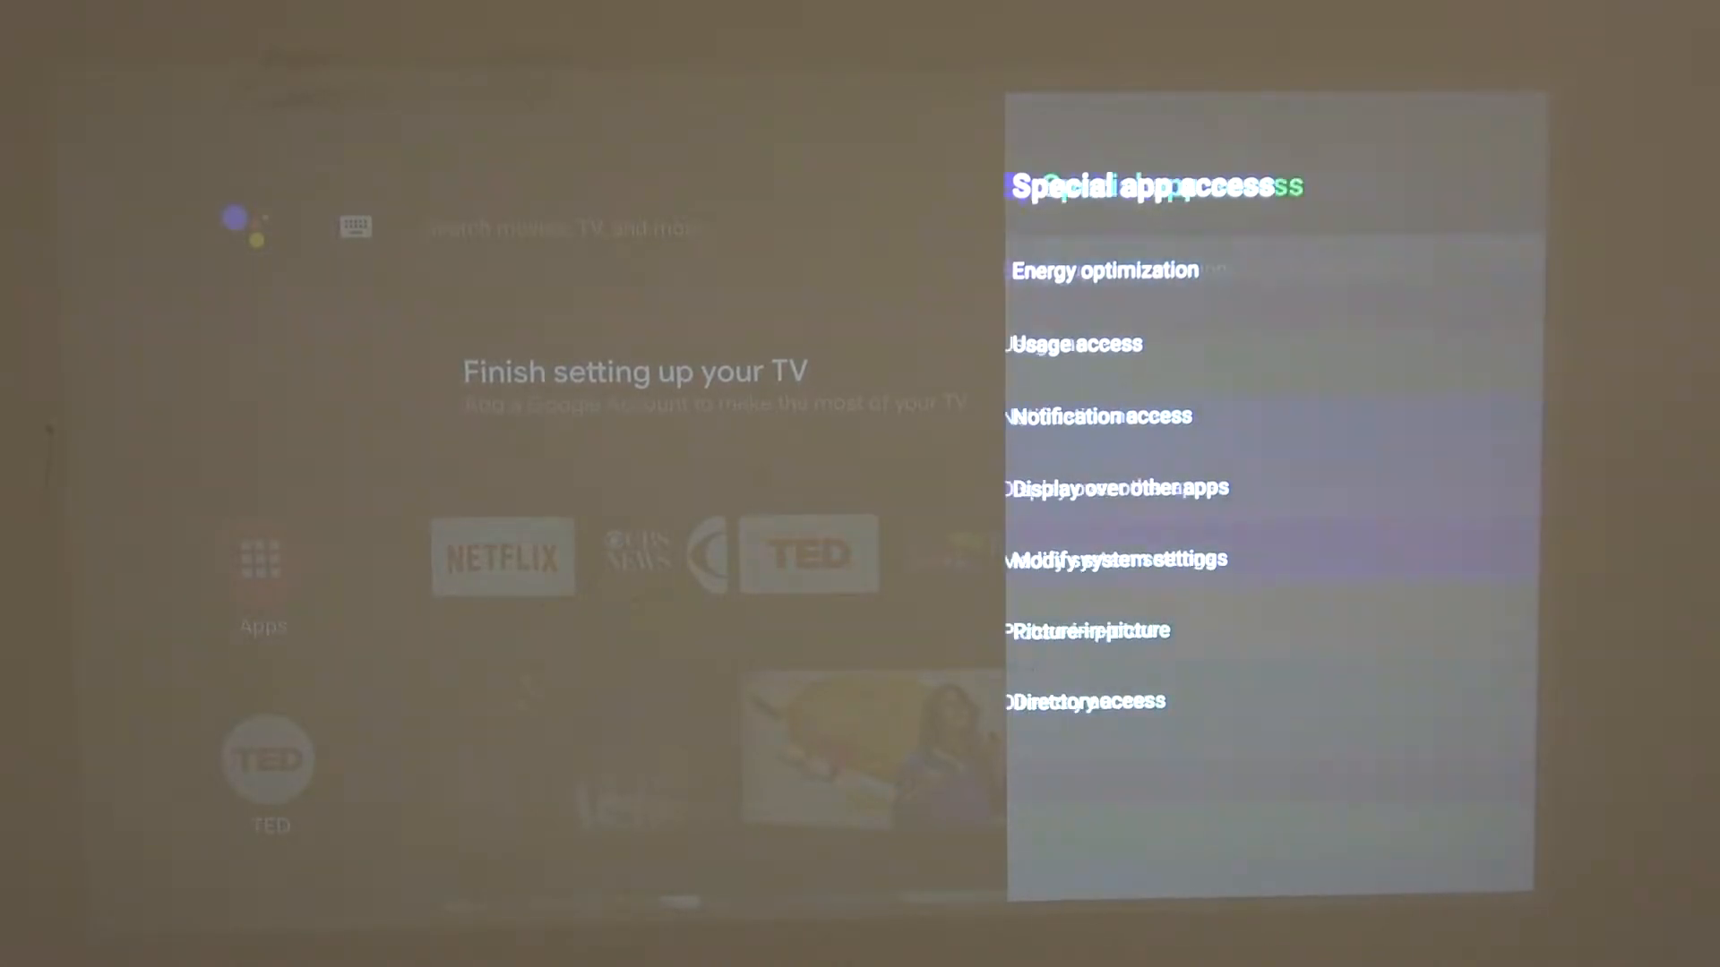
{"action": "left_click", "coordinate": [1104, 270]}
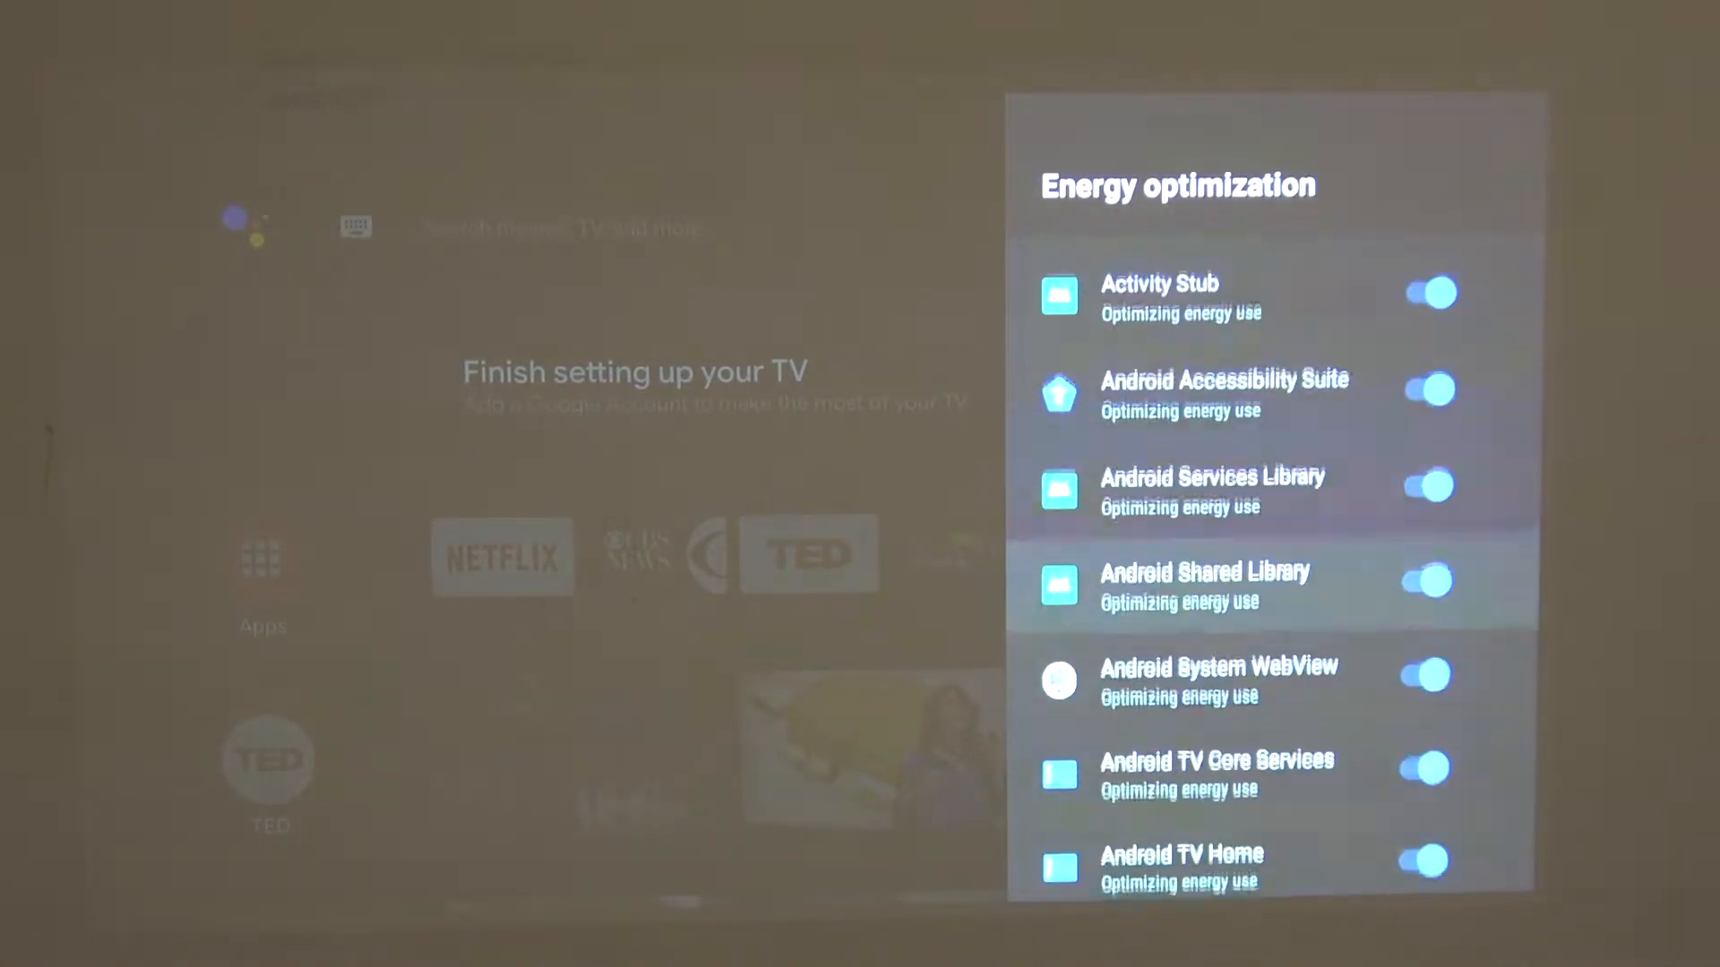
{"action": "scroll", "scroll_direction": "down", "scroll_amount": 3}
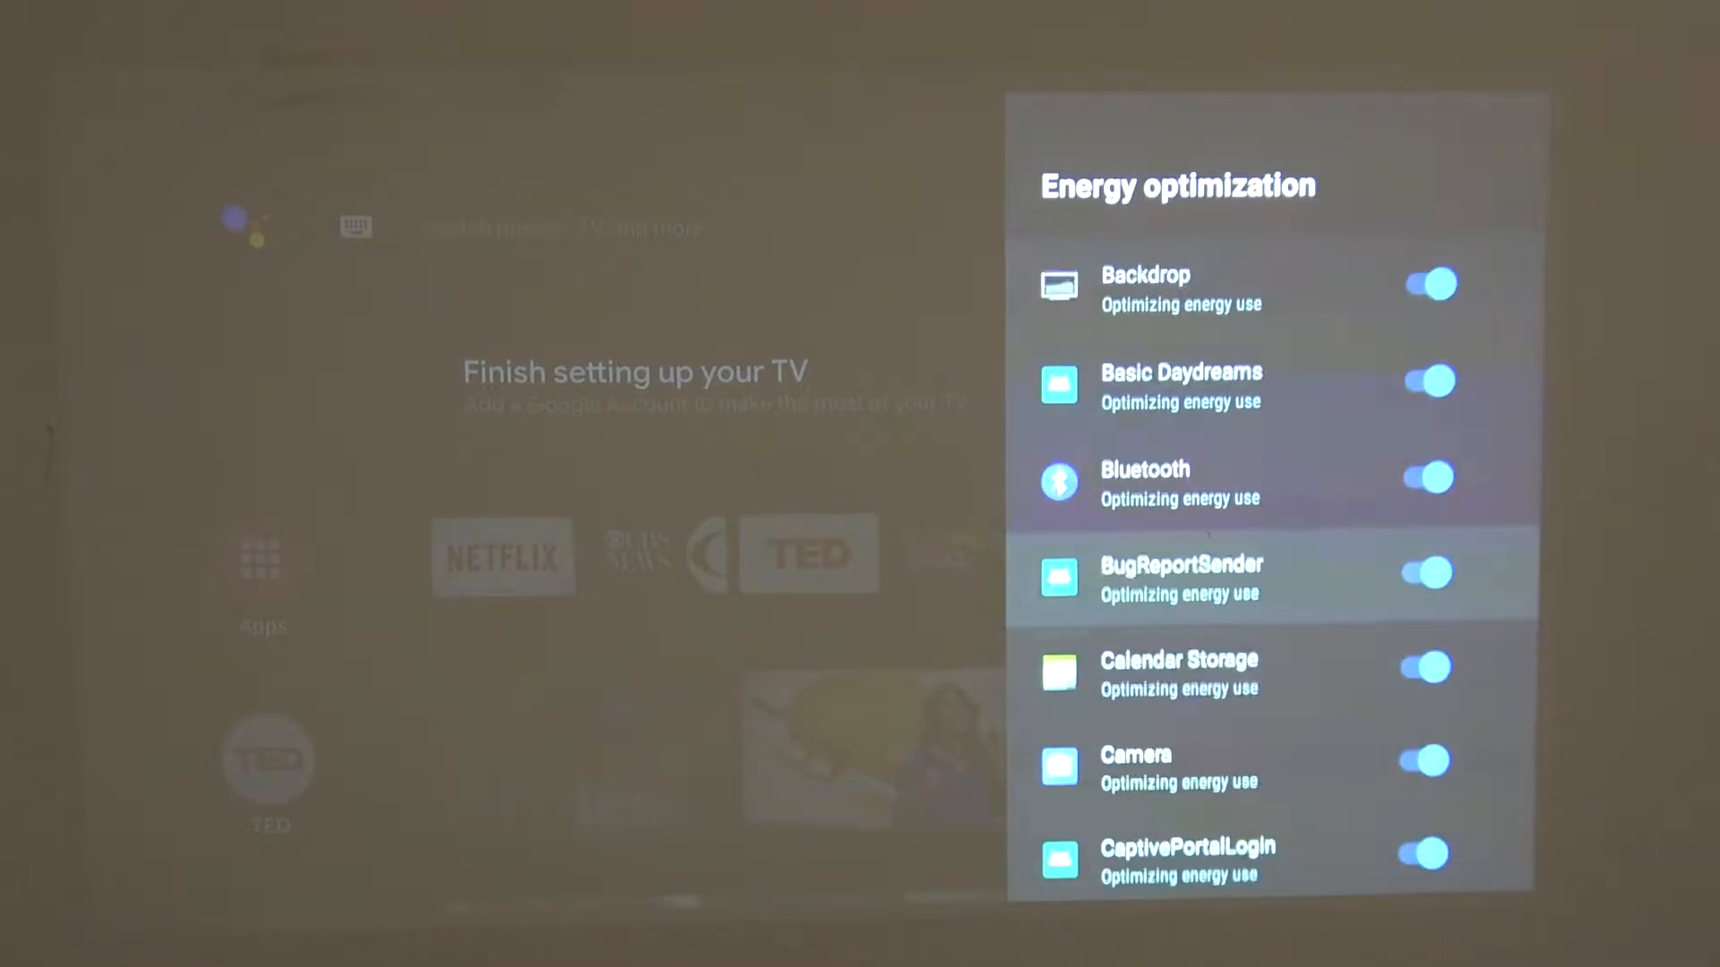
{"action": "scroll", "scroll_direction": "down", "scroll_amount": 3}
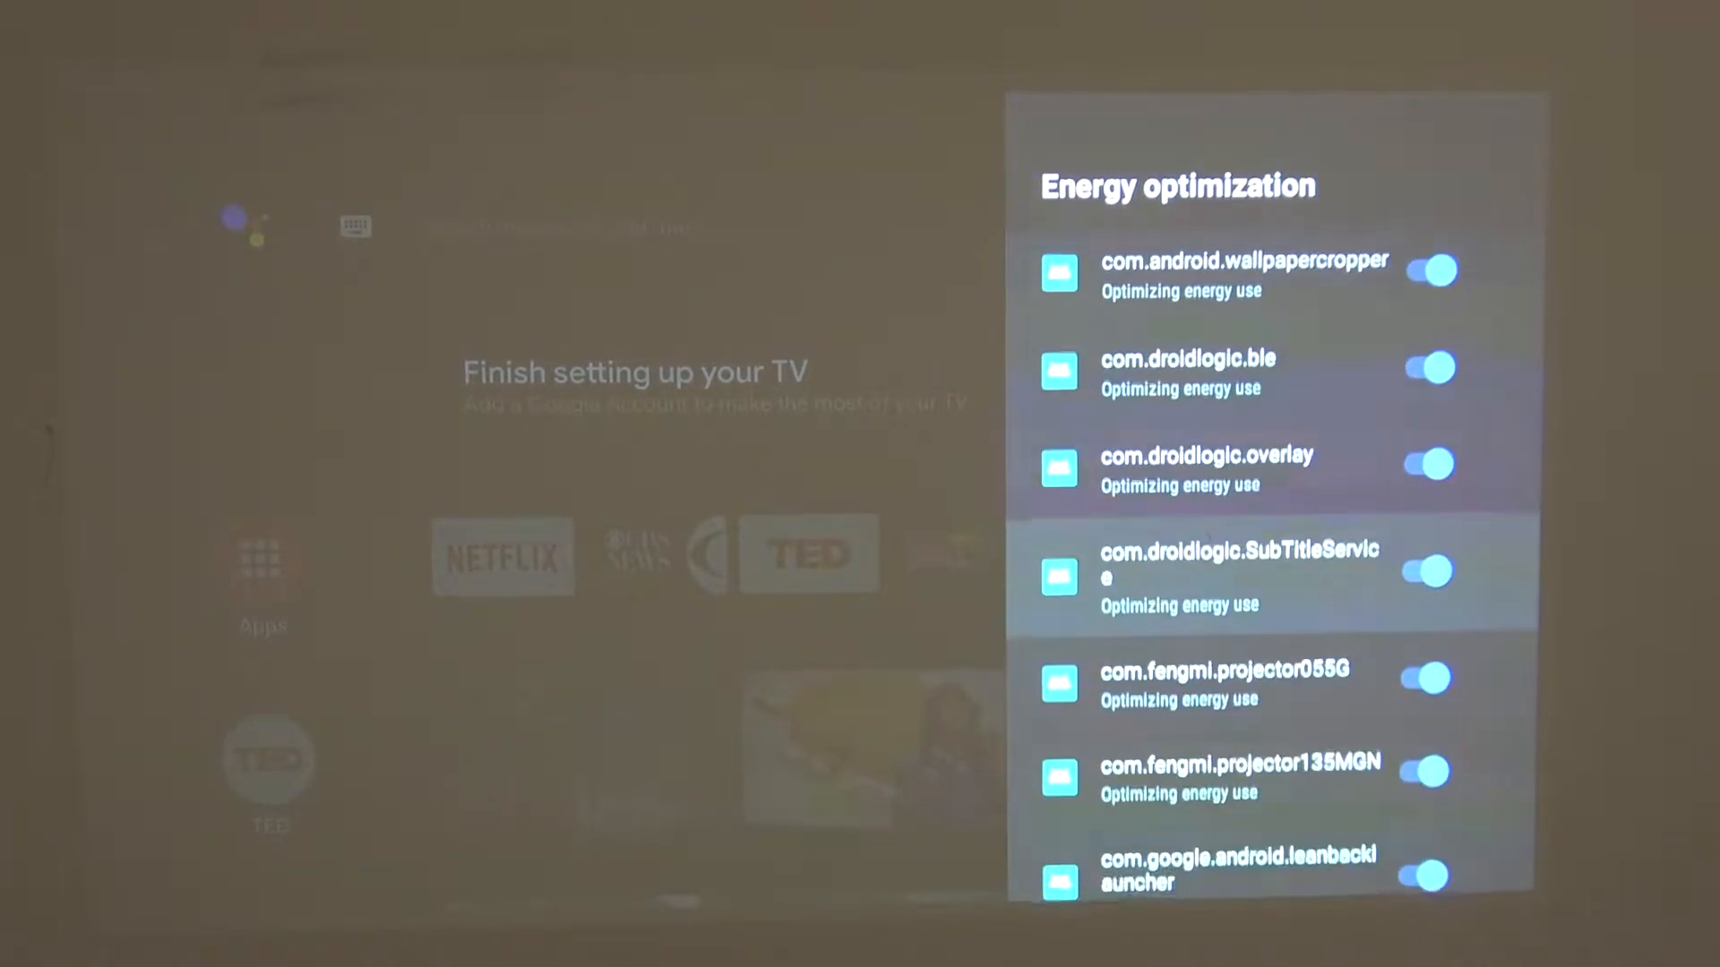
{"action": "scroll", "scroll_direction": "down", "scroll_amount": 3}
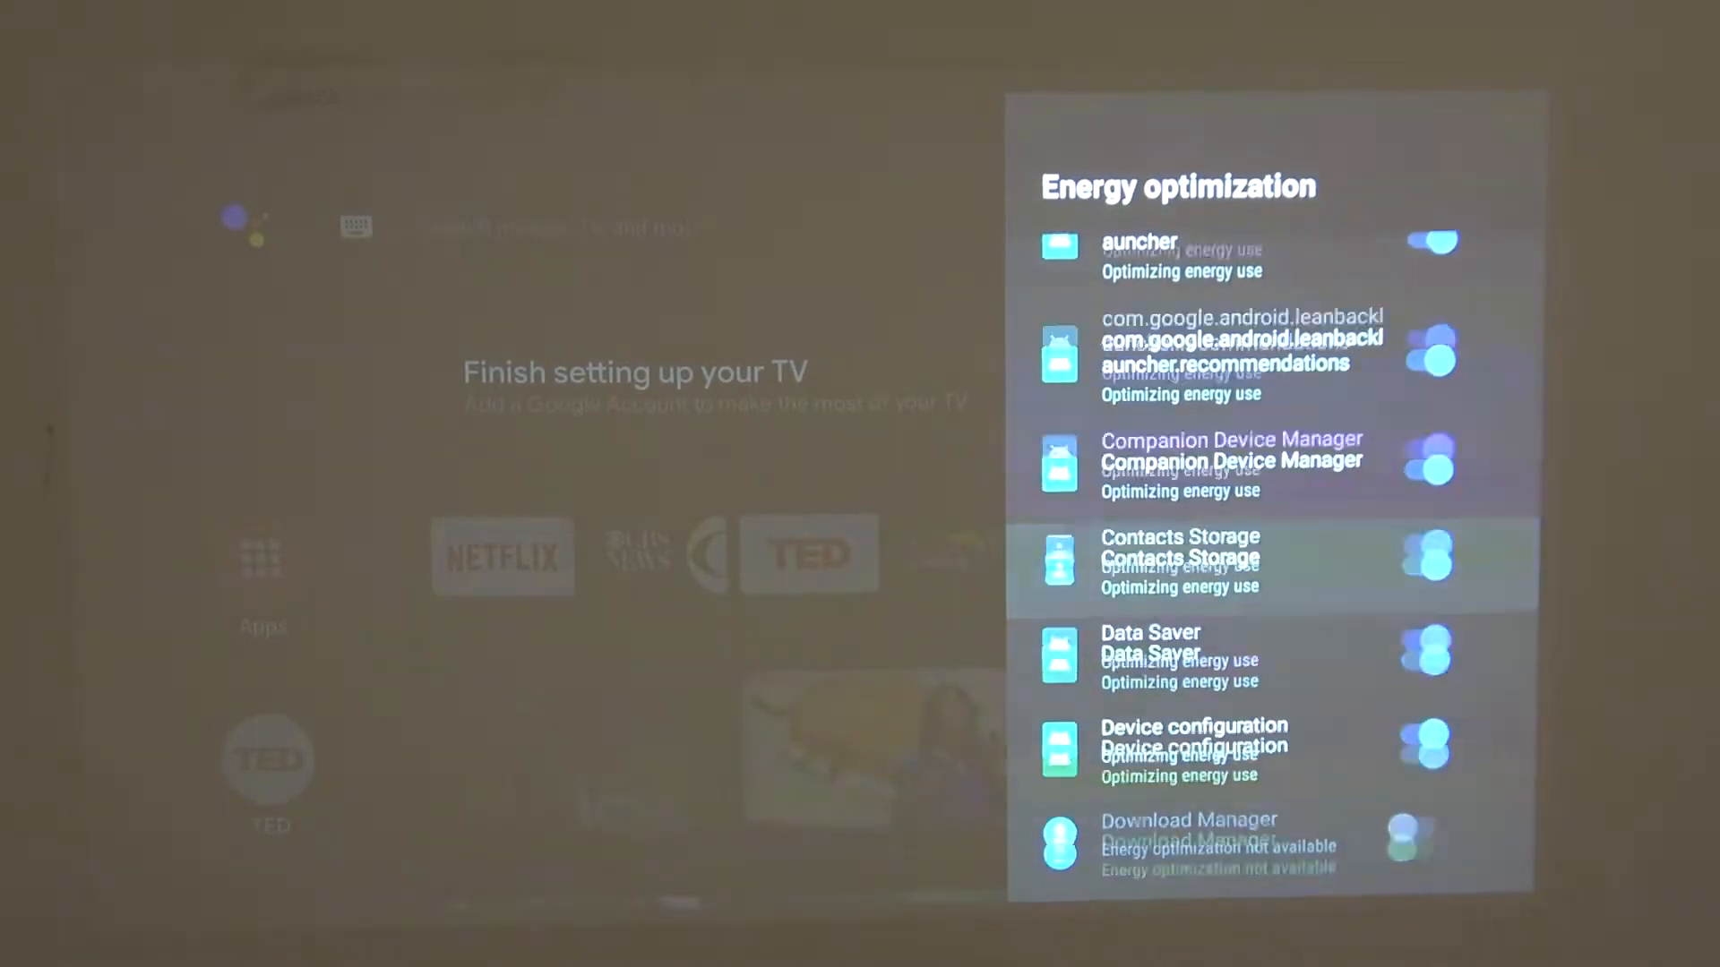
{"action": "scroll", "scroll_direction": "down", "scroll_amount": 3}
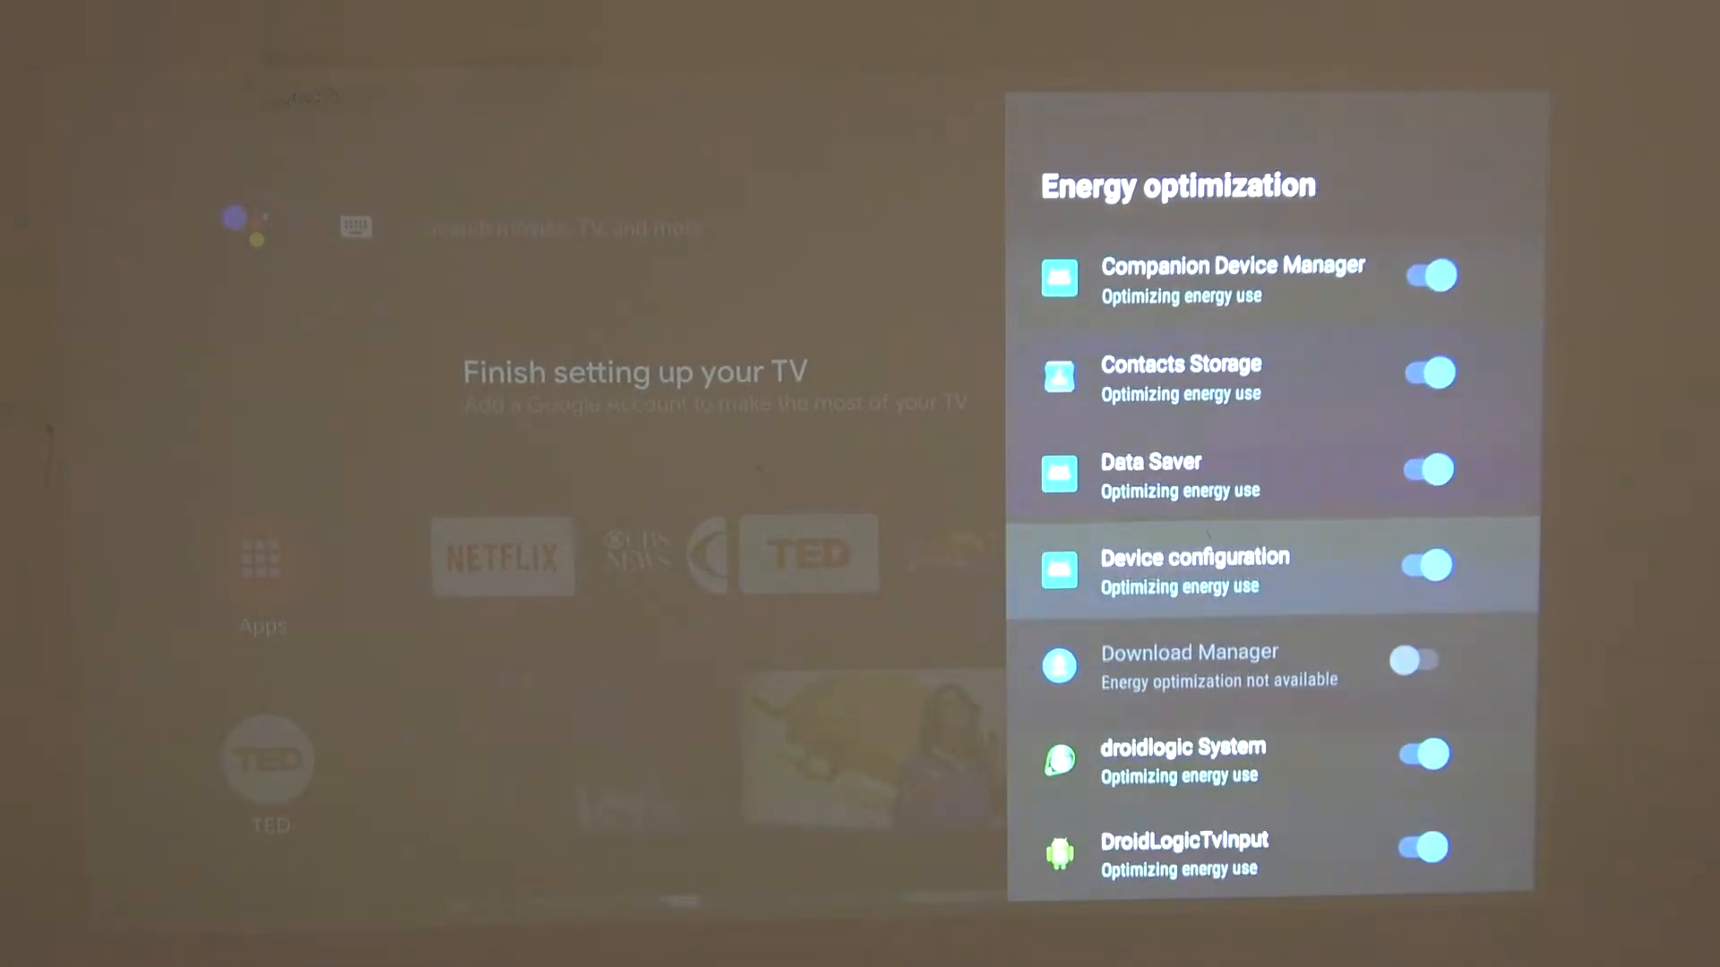
{"action": "scroll", "scroll_direction": "down", "scroll_amount": 3}
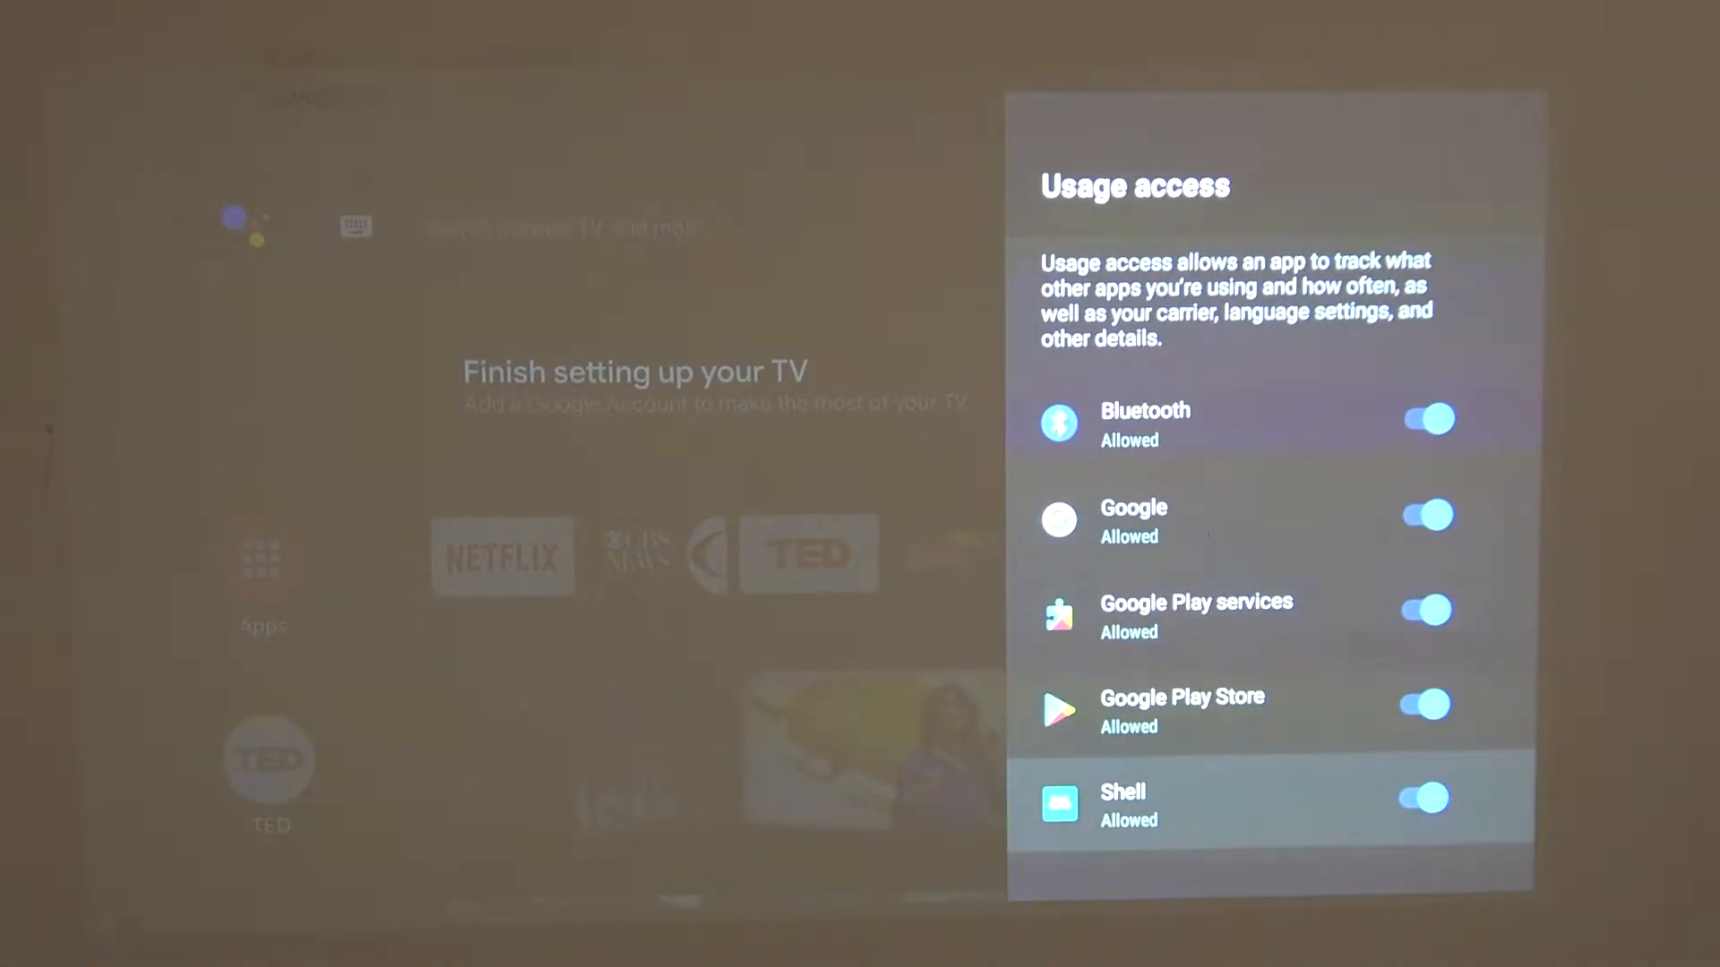
Review the apps listed under Usage access, then go back to Special app access.
{"action": "key", "text": "up"}
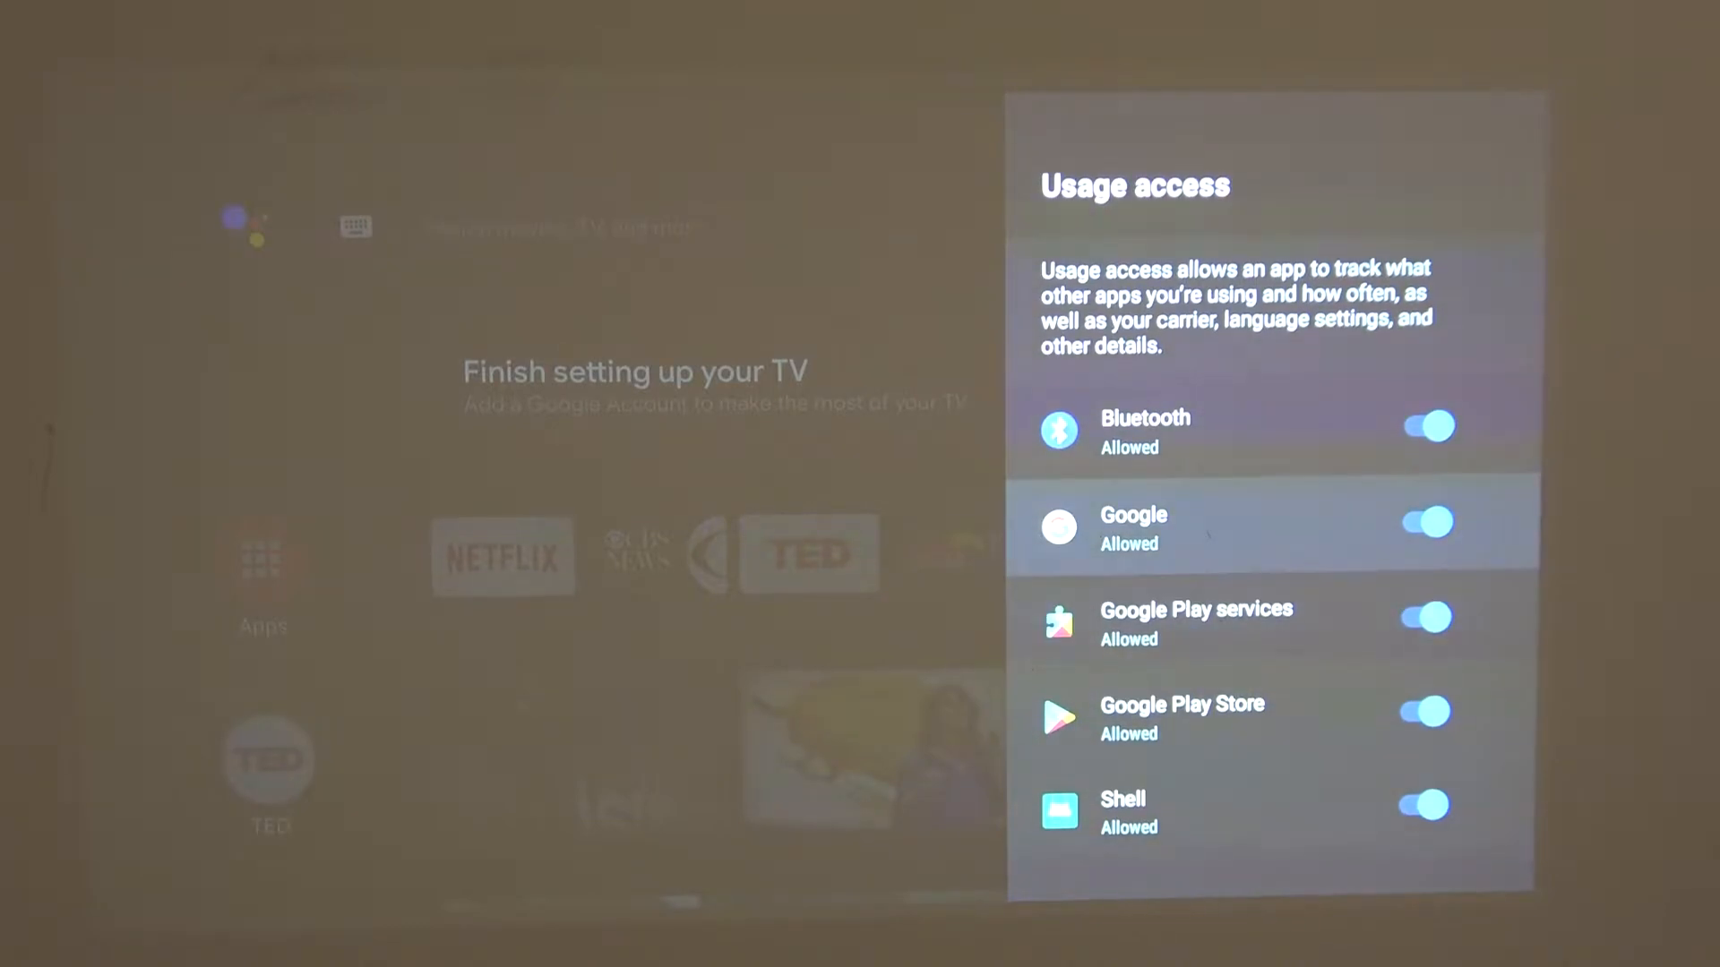
{"action": "scroll", "scroll_direction": "down", "scroll_amount": 3}
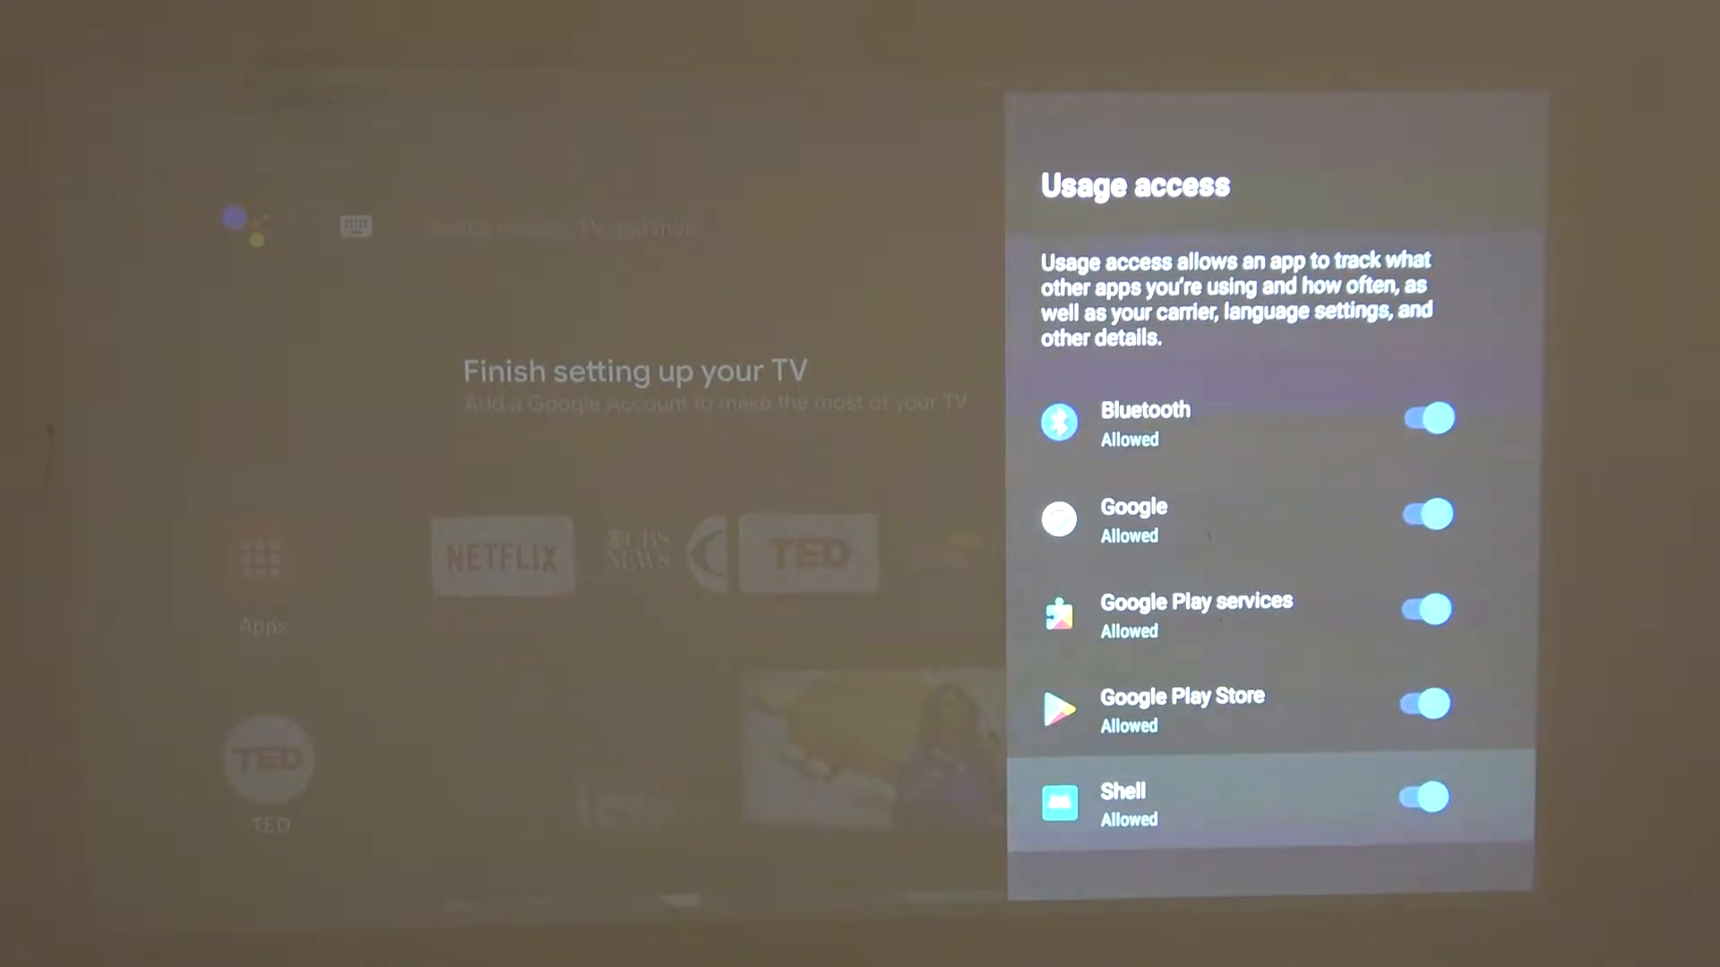
{"action": "key", "text": "Back"}
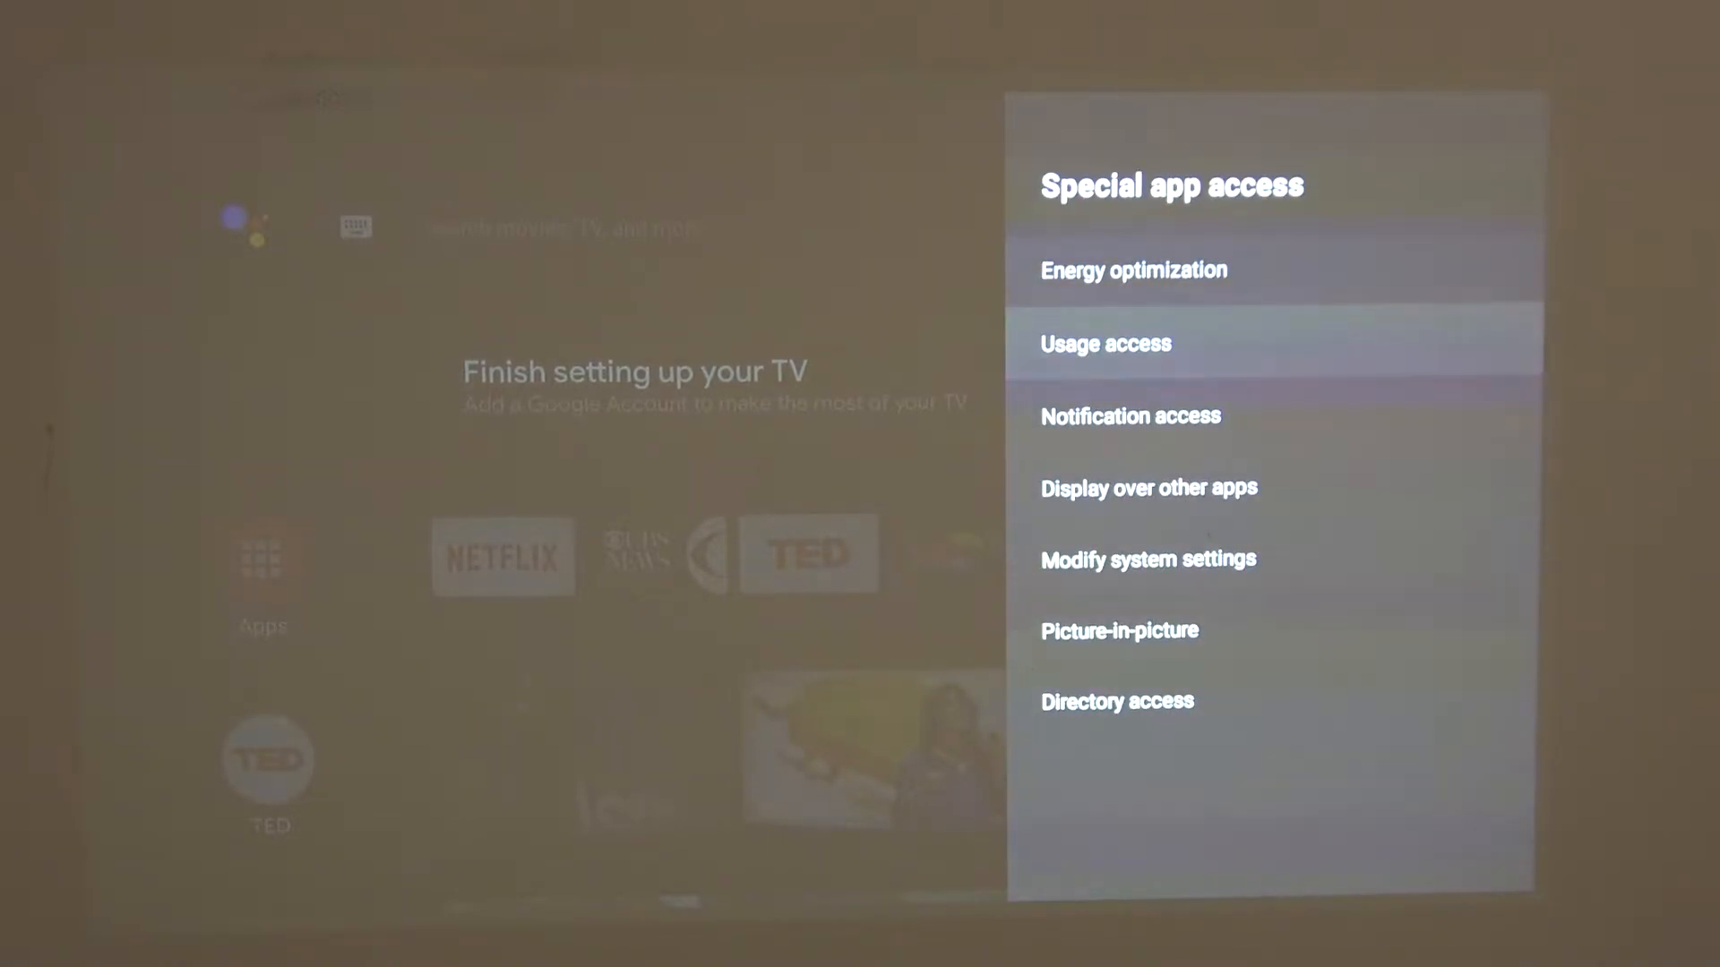
Browse down to Directory access, confirm no apps are permitted, and return to Apps.
{"action": "left_click", "coordinate": [1130, 416]}
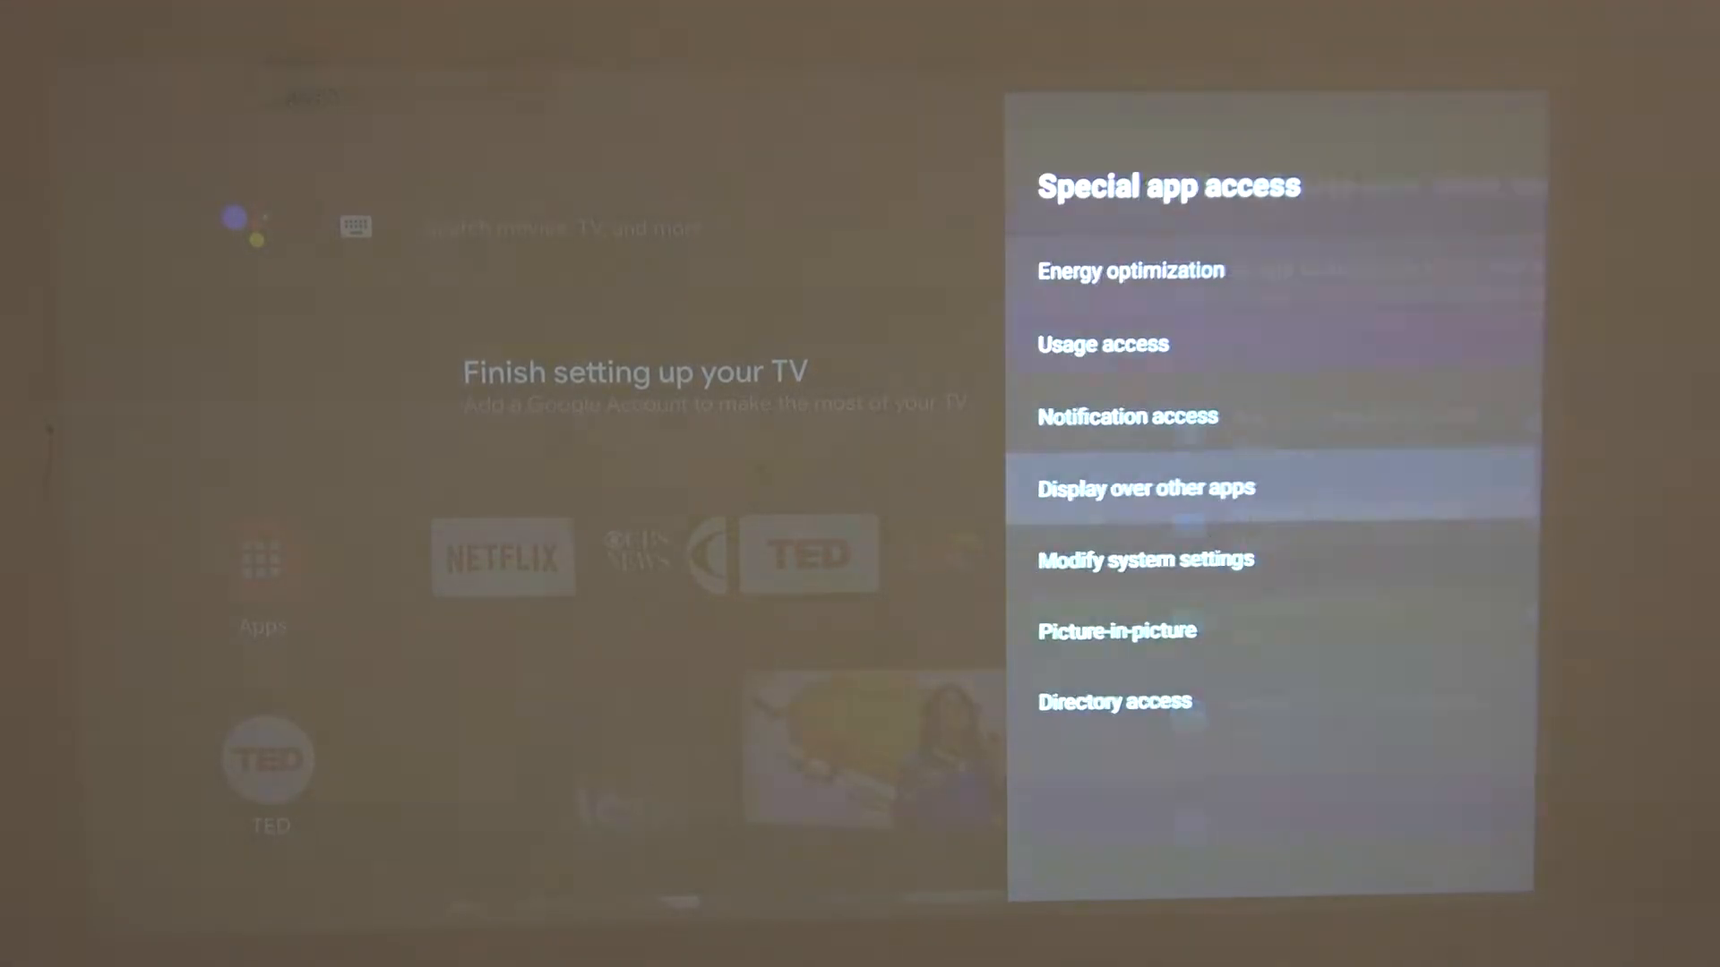
{"action": "left_click", "coordinate": [1145, 559]}
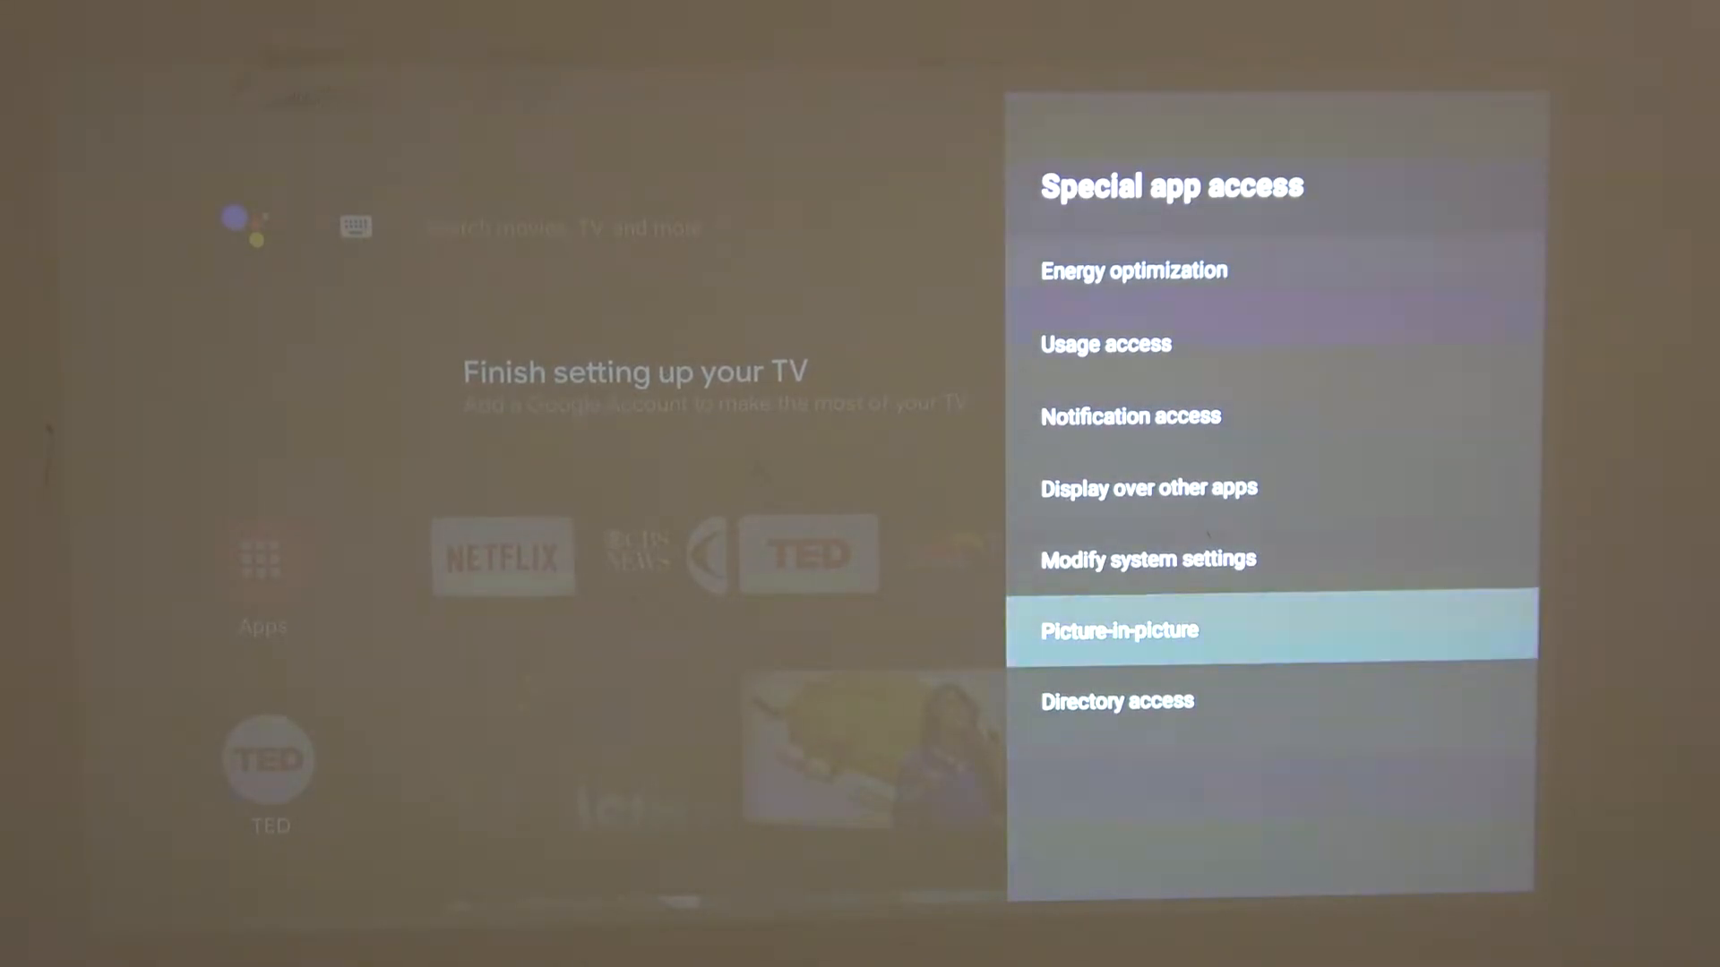
{"action": "left_click", "coordinate": [1118, 629]}
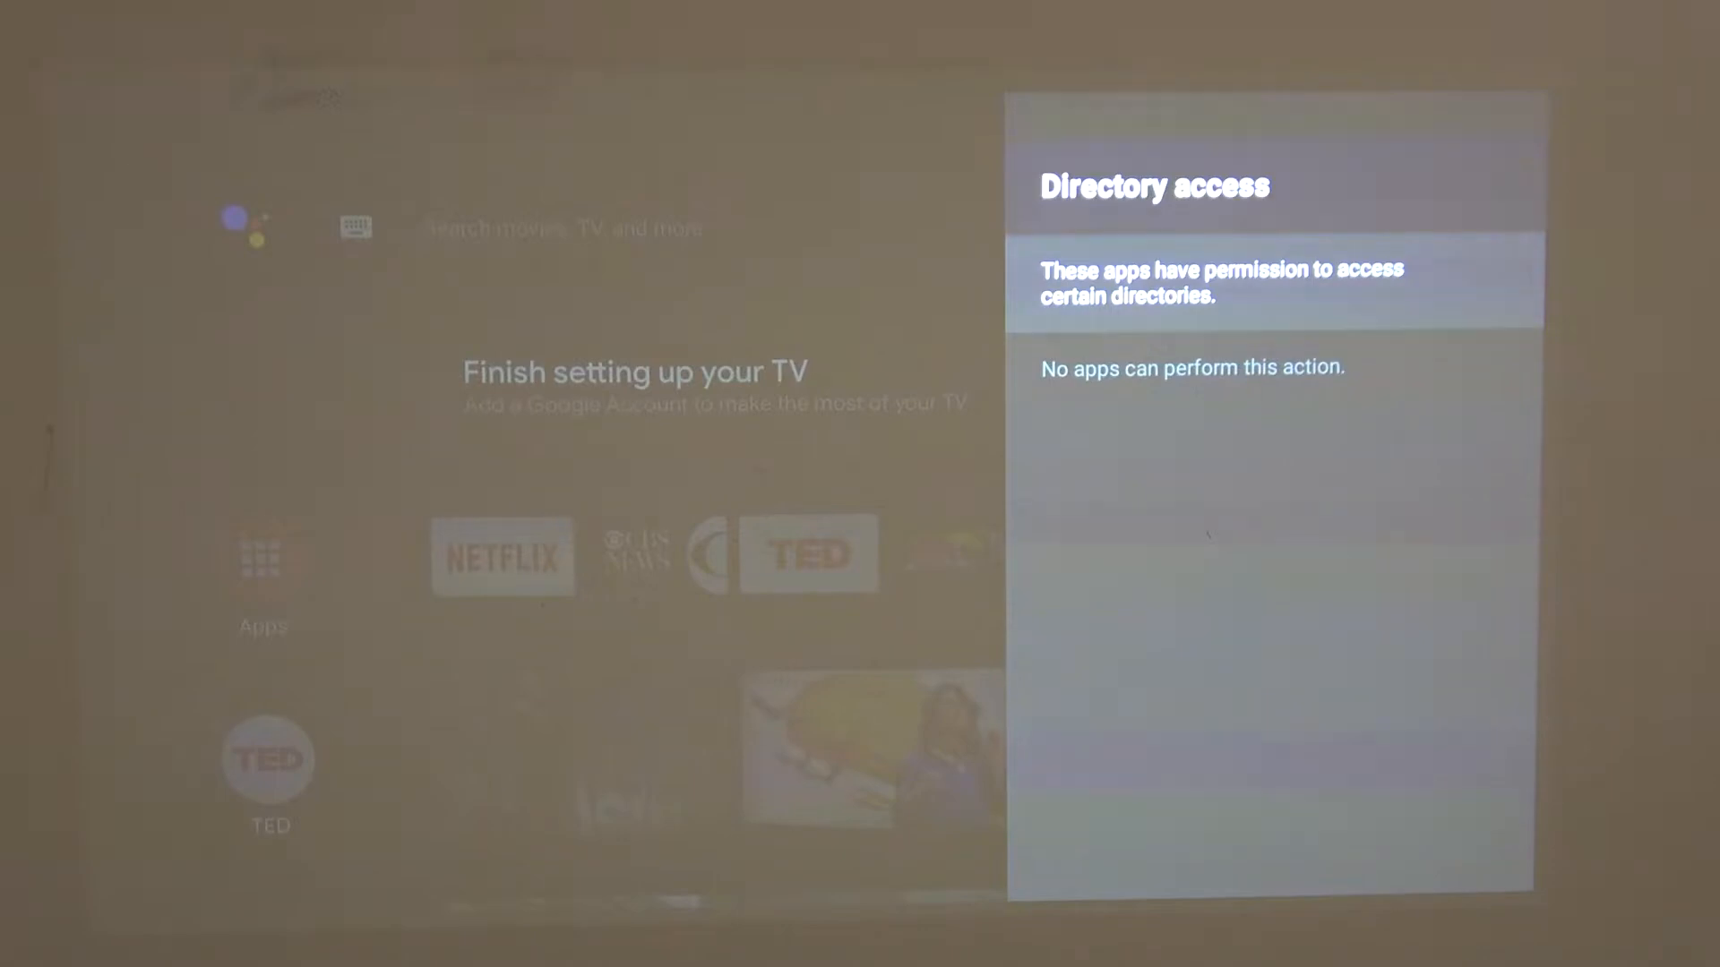
{"action": "key", "text": "Back"}
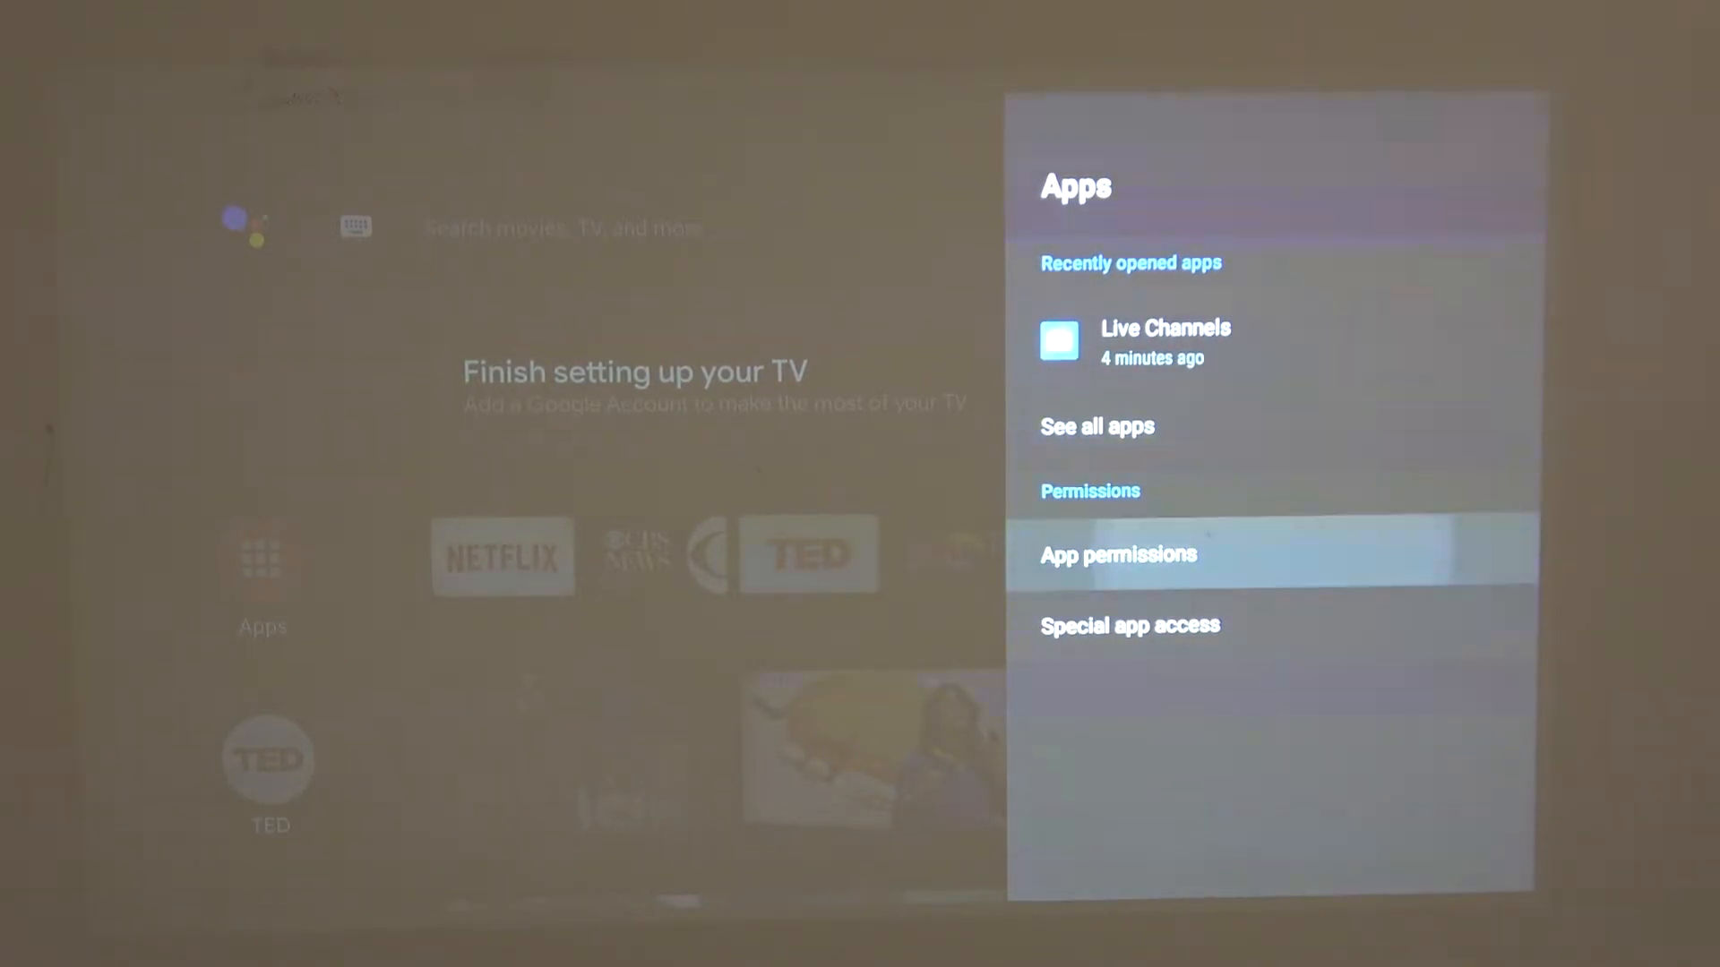
Under App permissions > Camera, switch on Gallery's toggle, then return to Apps.
{"action": "left_click", "coordinate": [1118, 554]}
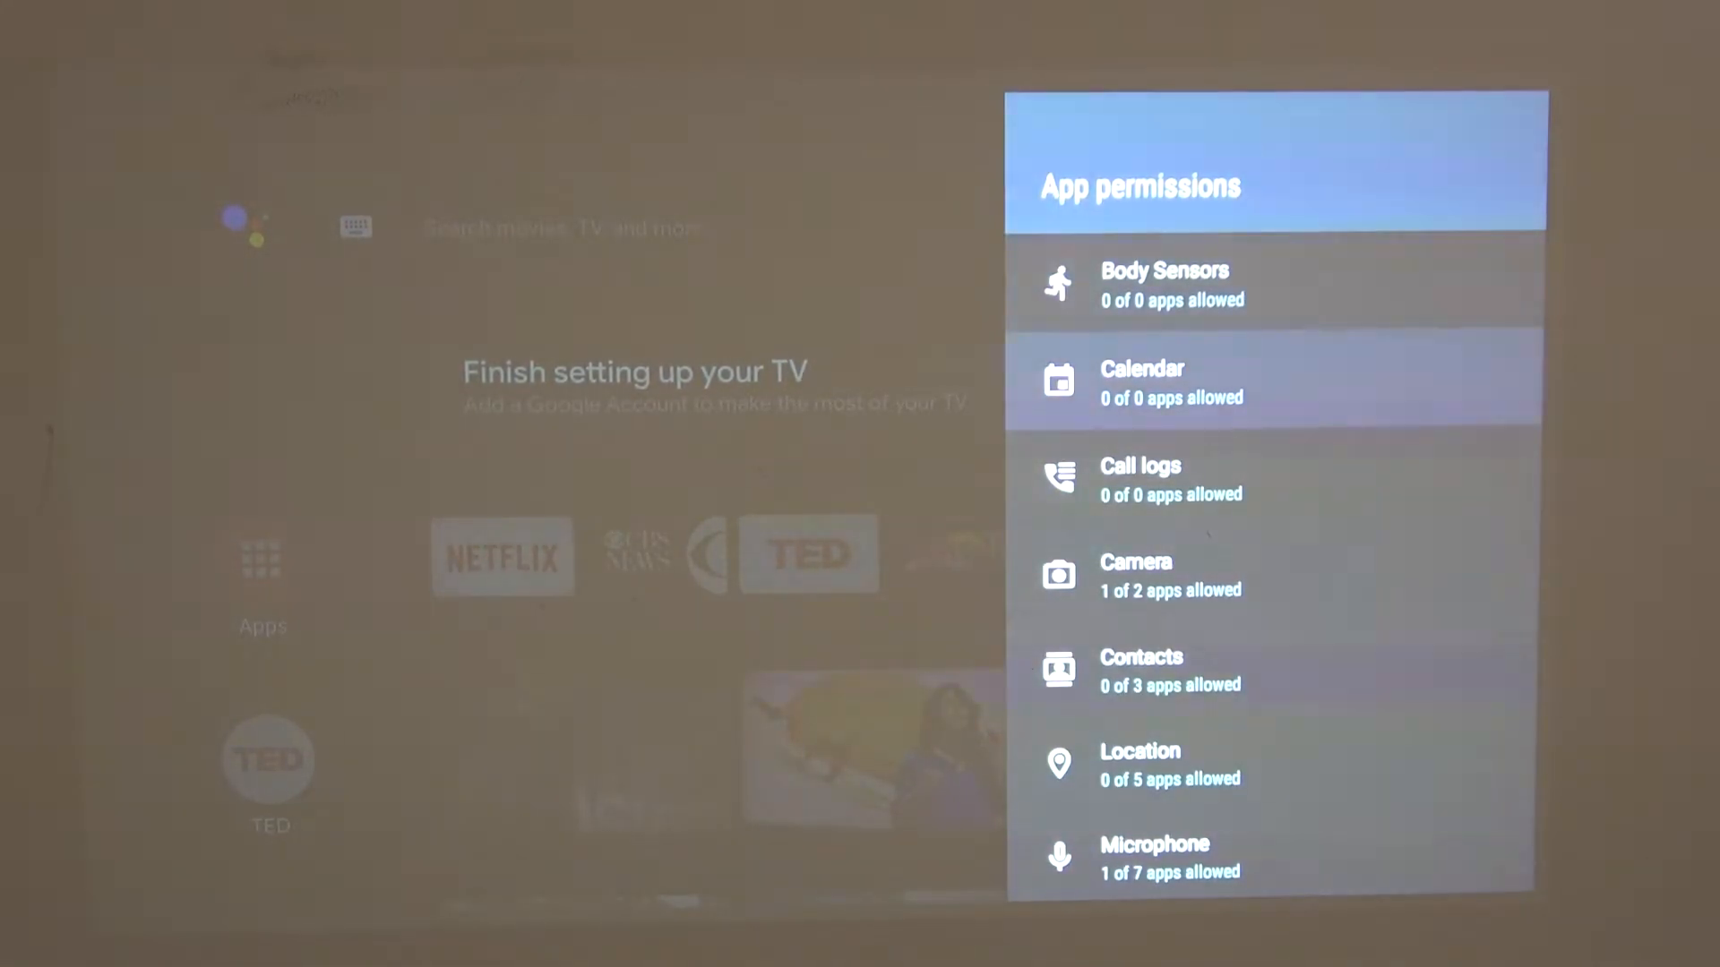
{"action": "scroll", "scroll_direction": "down", "scroll_amount": 3}
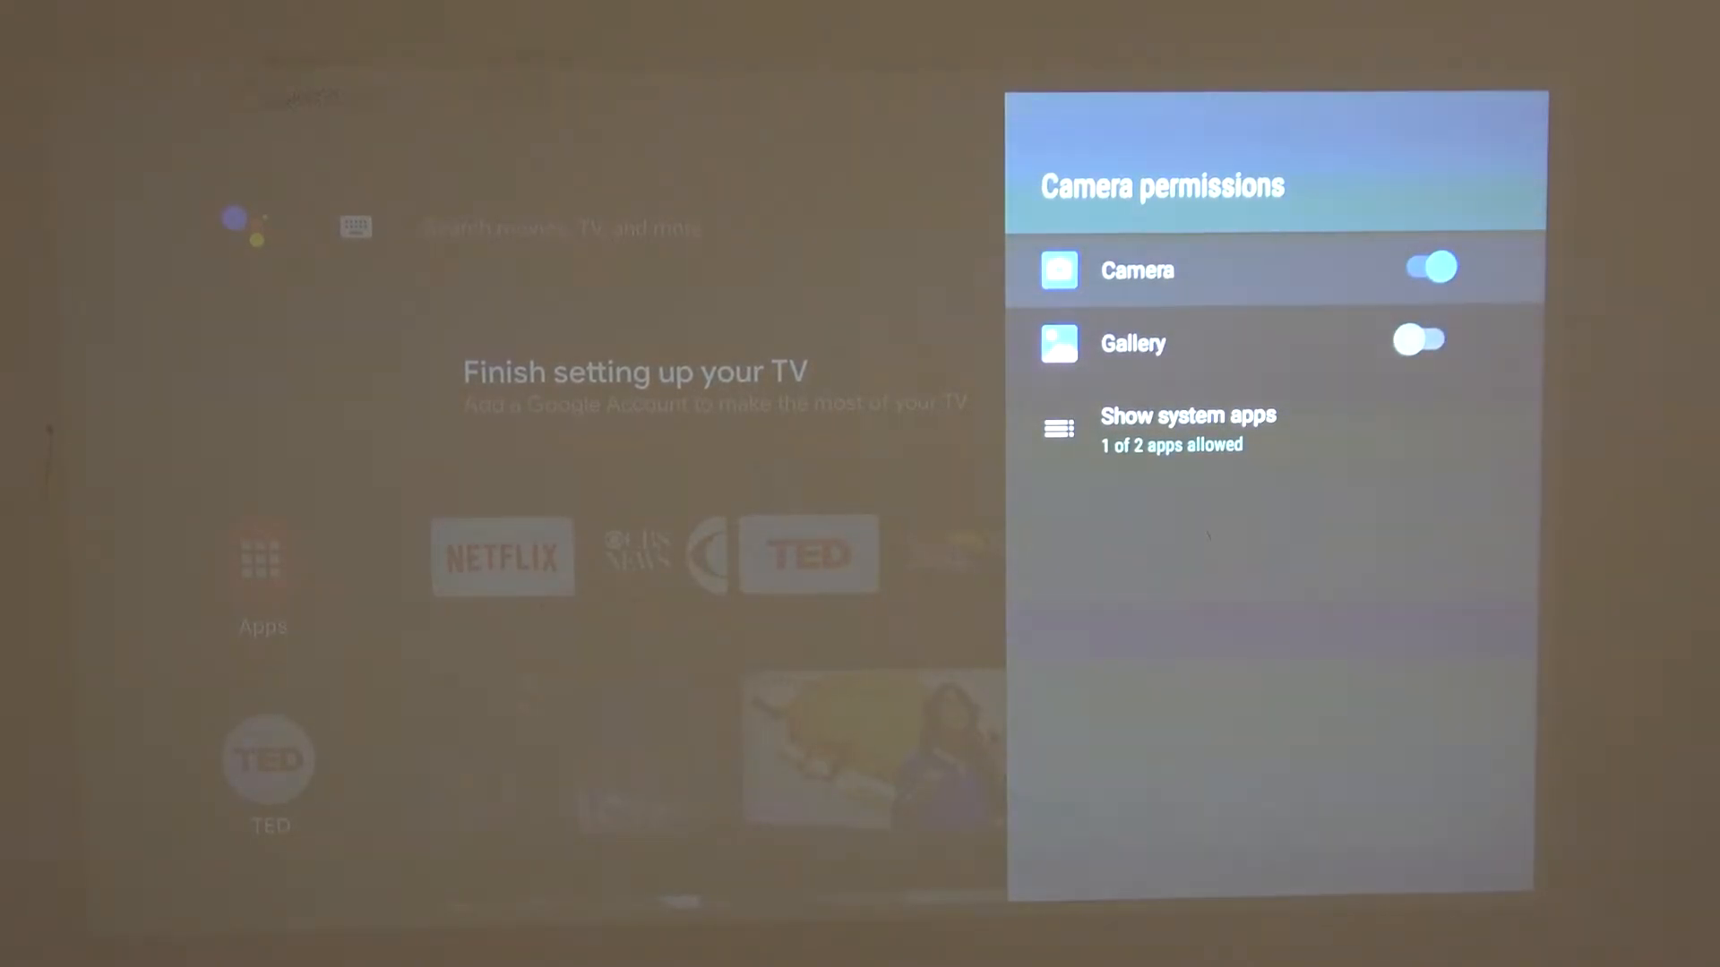
{"action": "left_click", "coordinate": [1422, 342]}
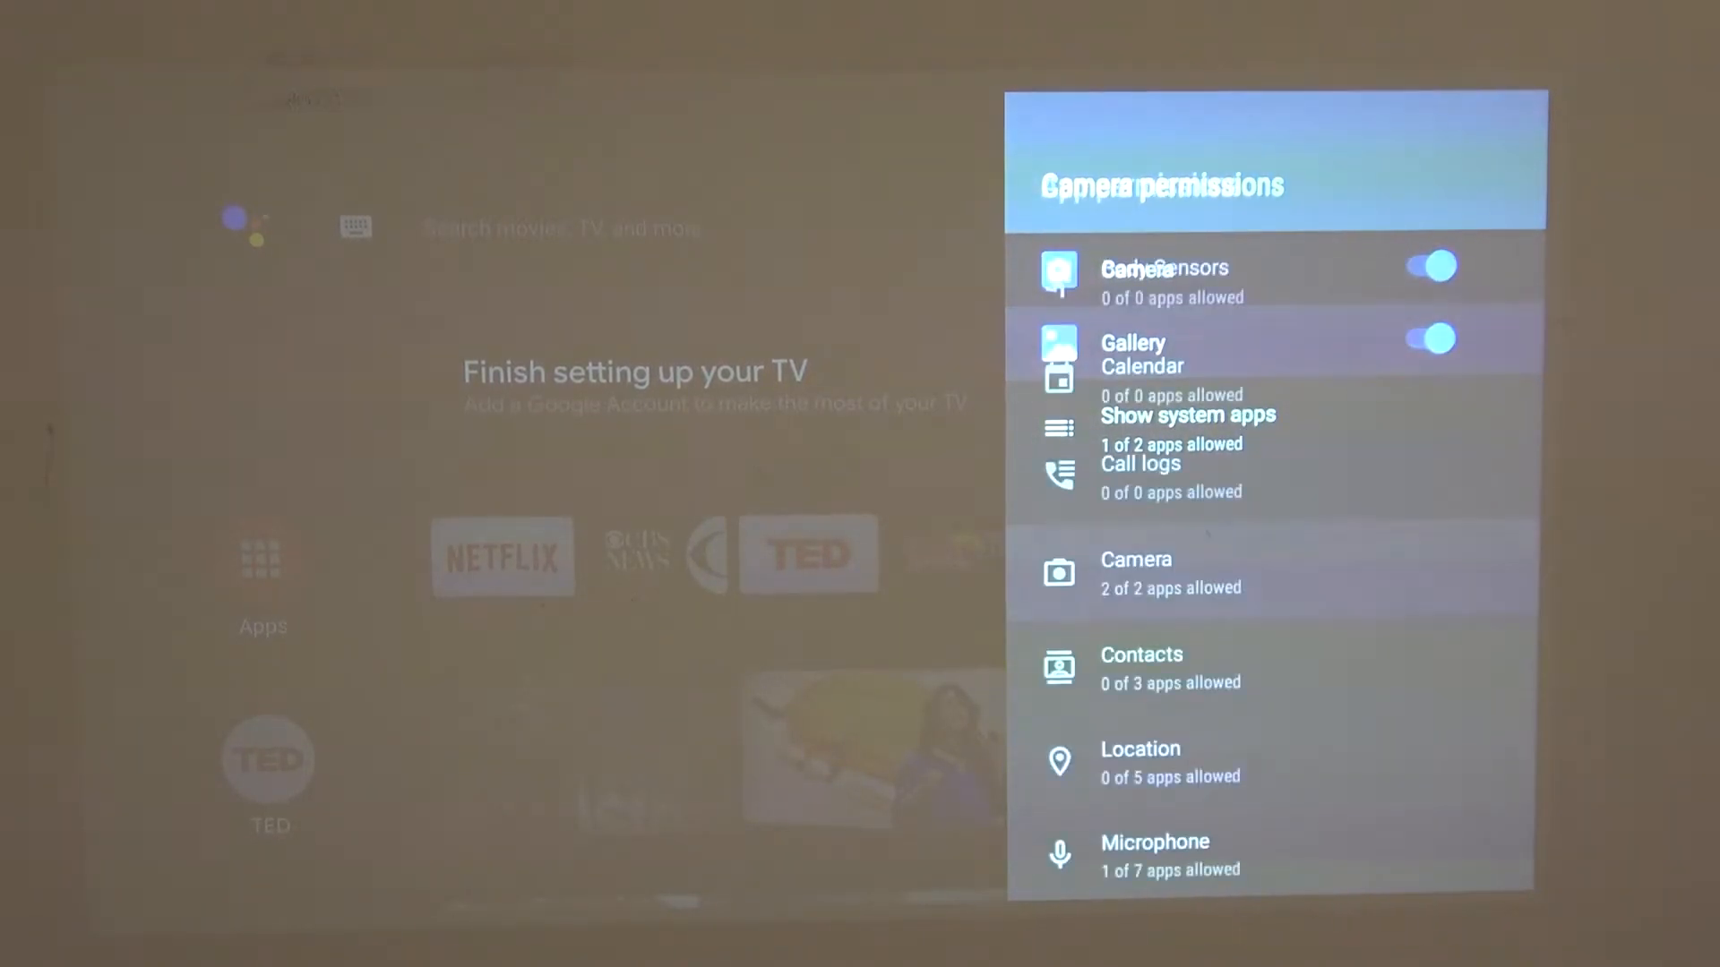
{"action": "key", "text": "Back"}
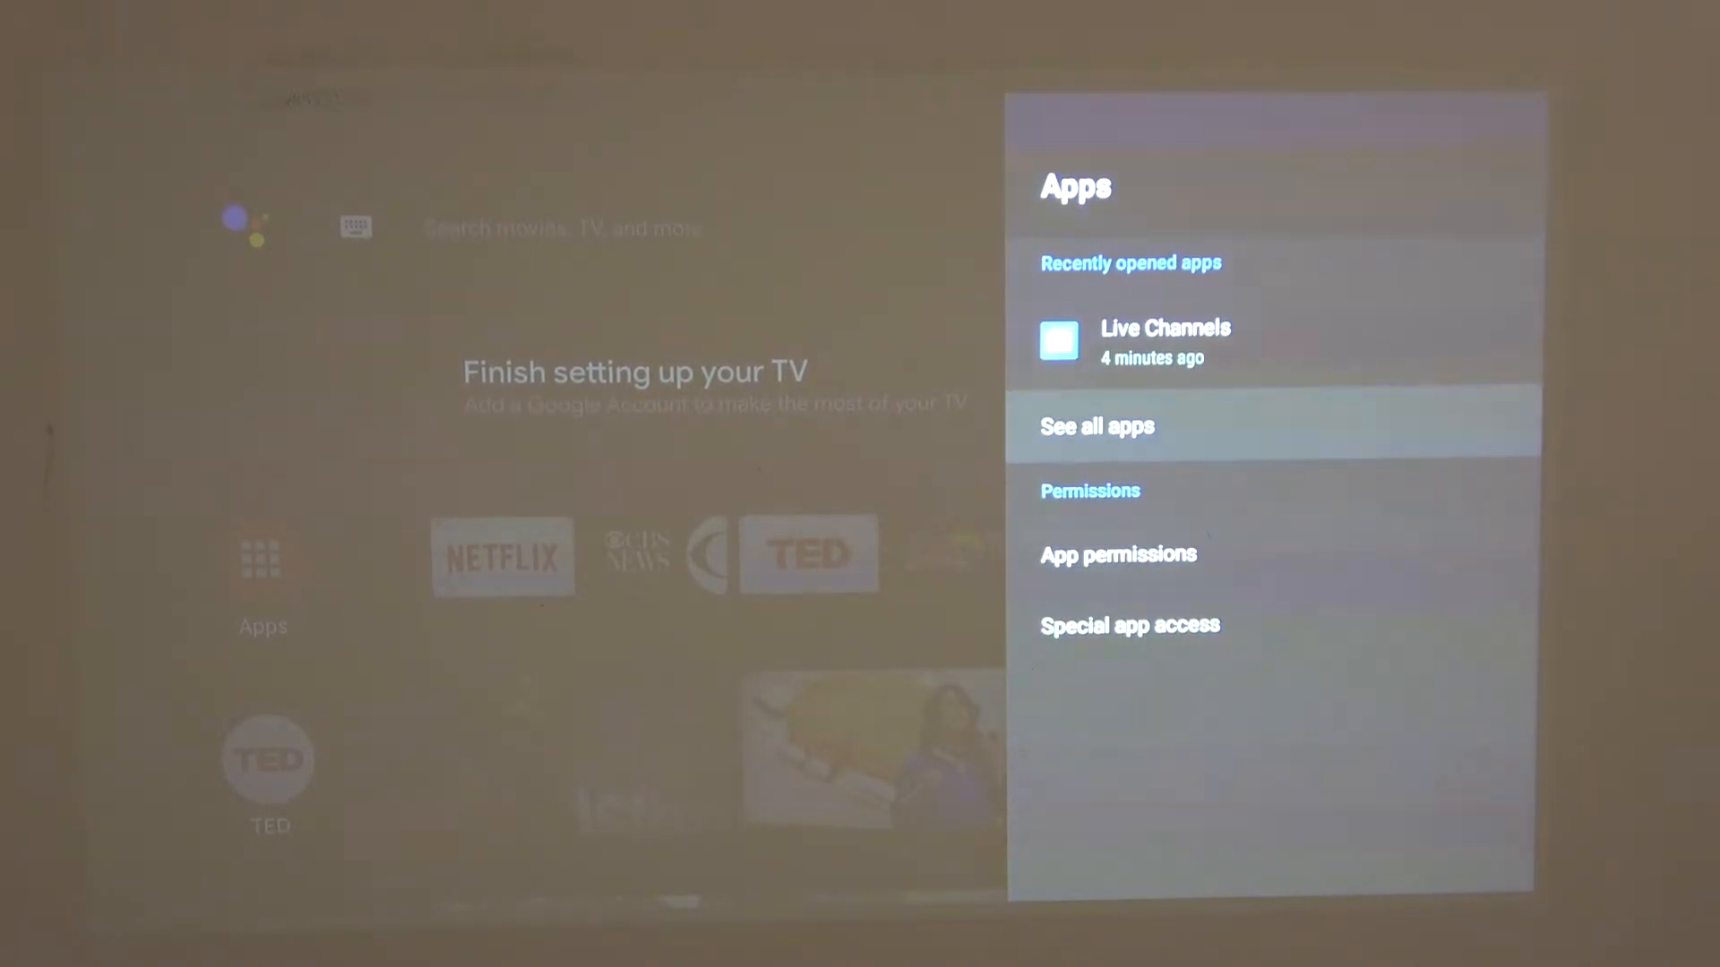
Find YouTube under See all apps and switch on its Microphone permission.
{"action": "left_click", "coordinate": [1096, 426]}
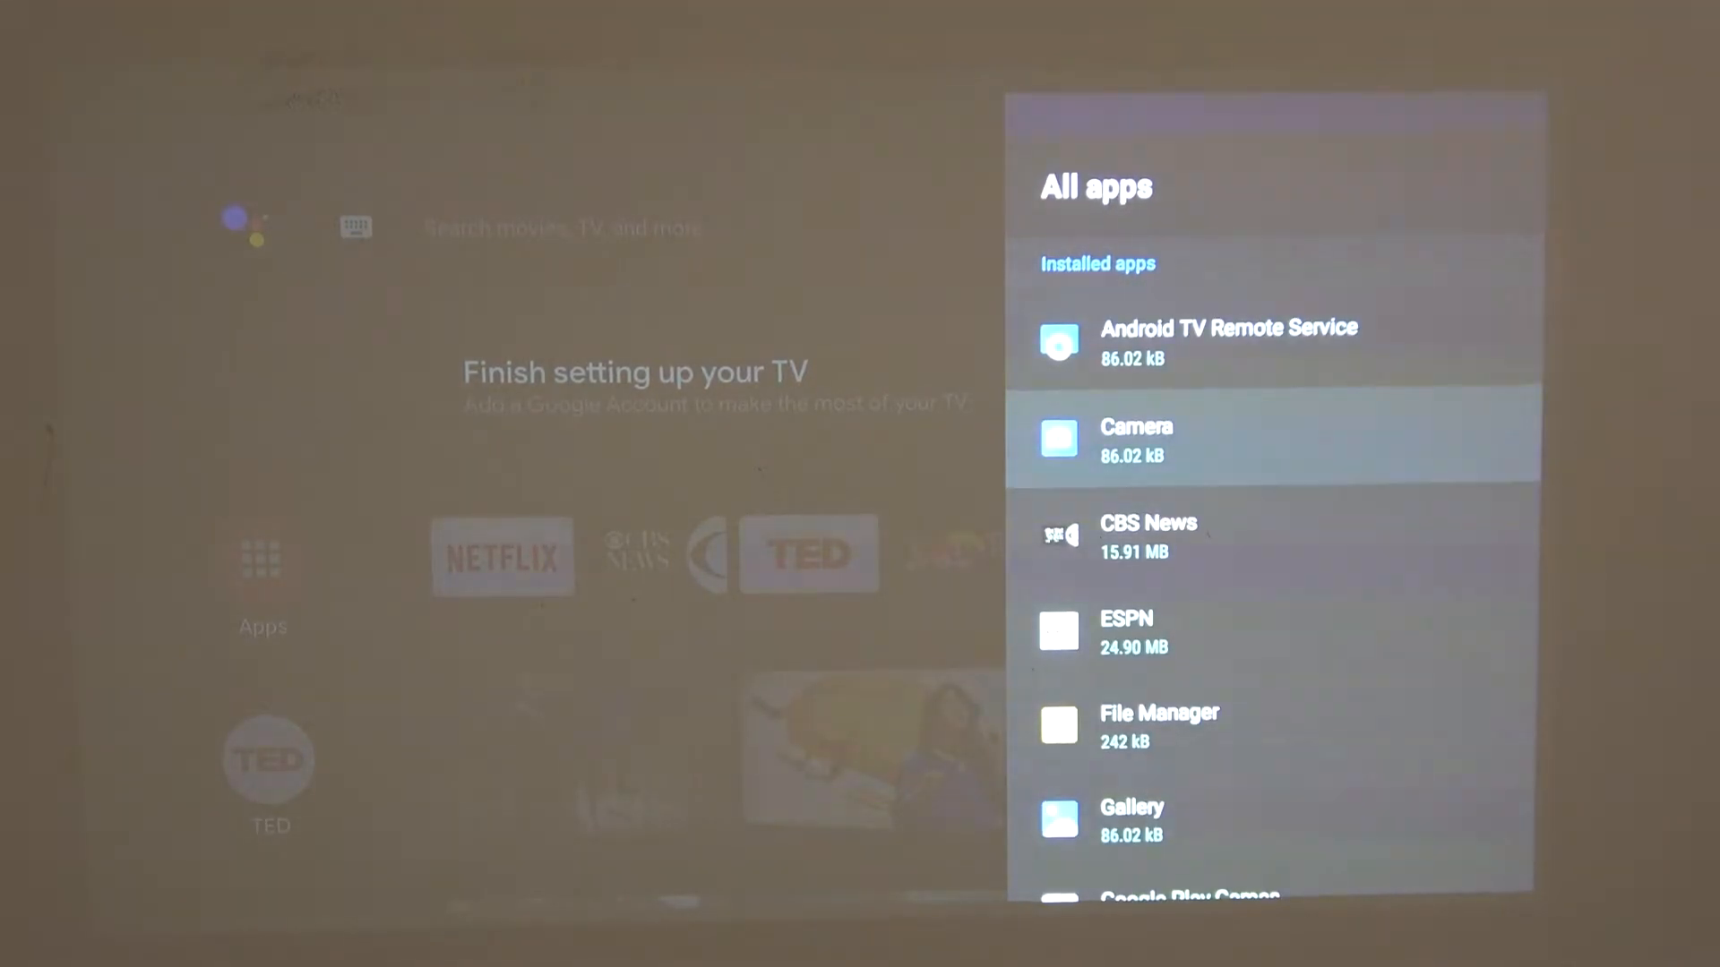
{"action": "scroll", "scroll_direction": "down", "scroll_amount": 3}
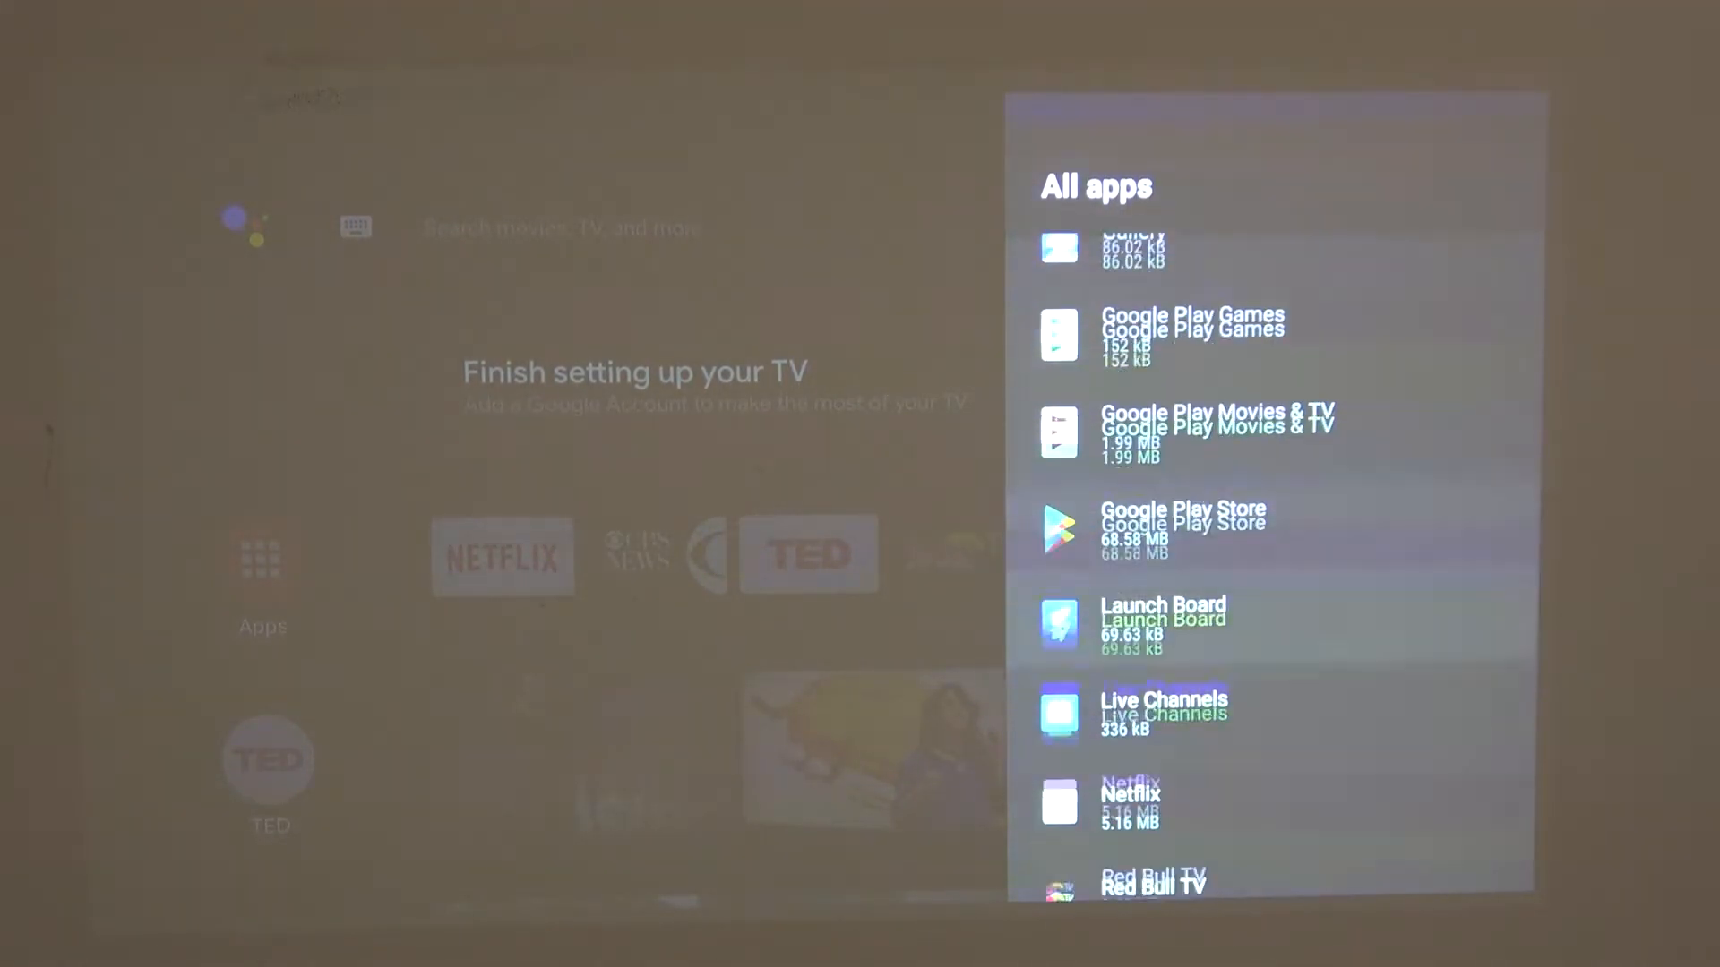
{"action": "scroll", "scroll_direction": "down", "scroll_amount": 3}
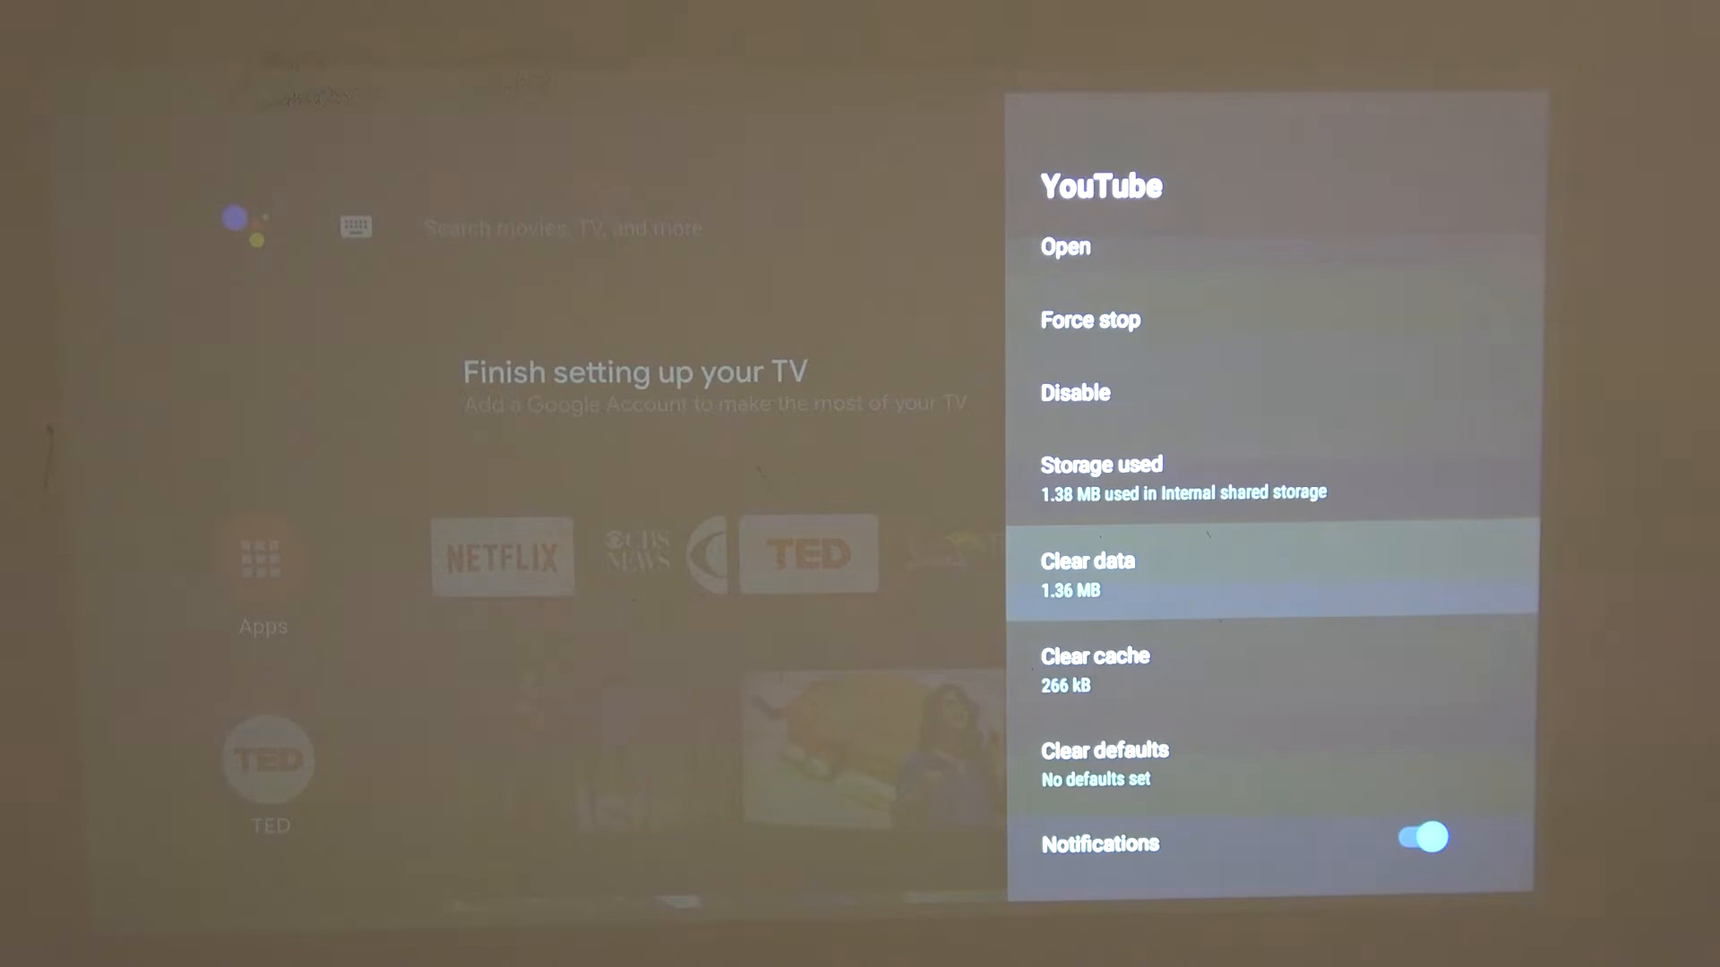
{"action": "scroll", "scroll_direction": "down", "scroll_amount": 3}
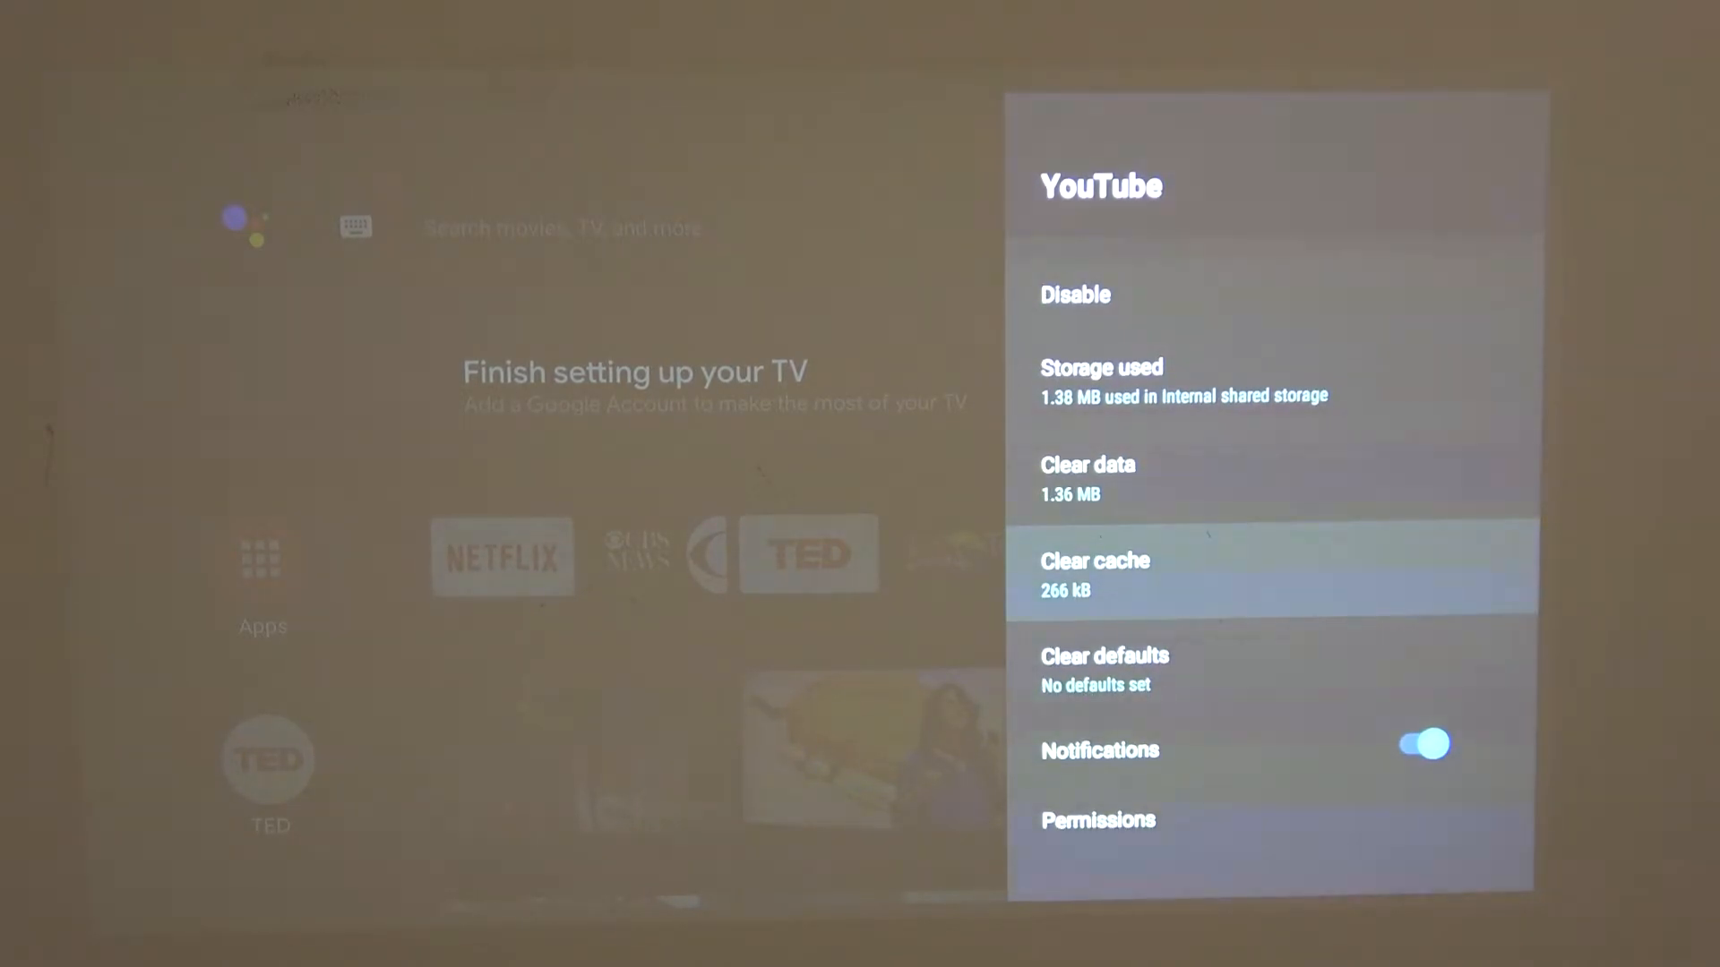
{"action": "key", "text": "down"}
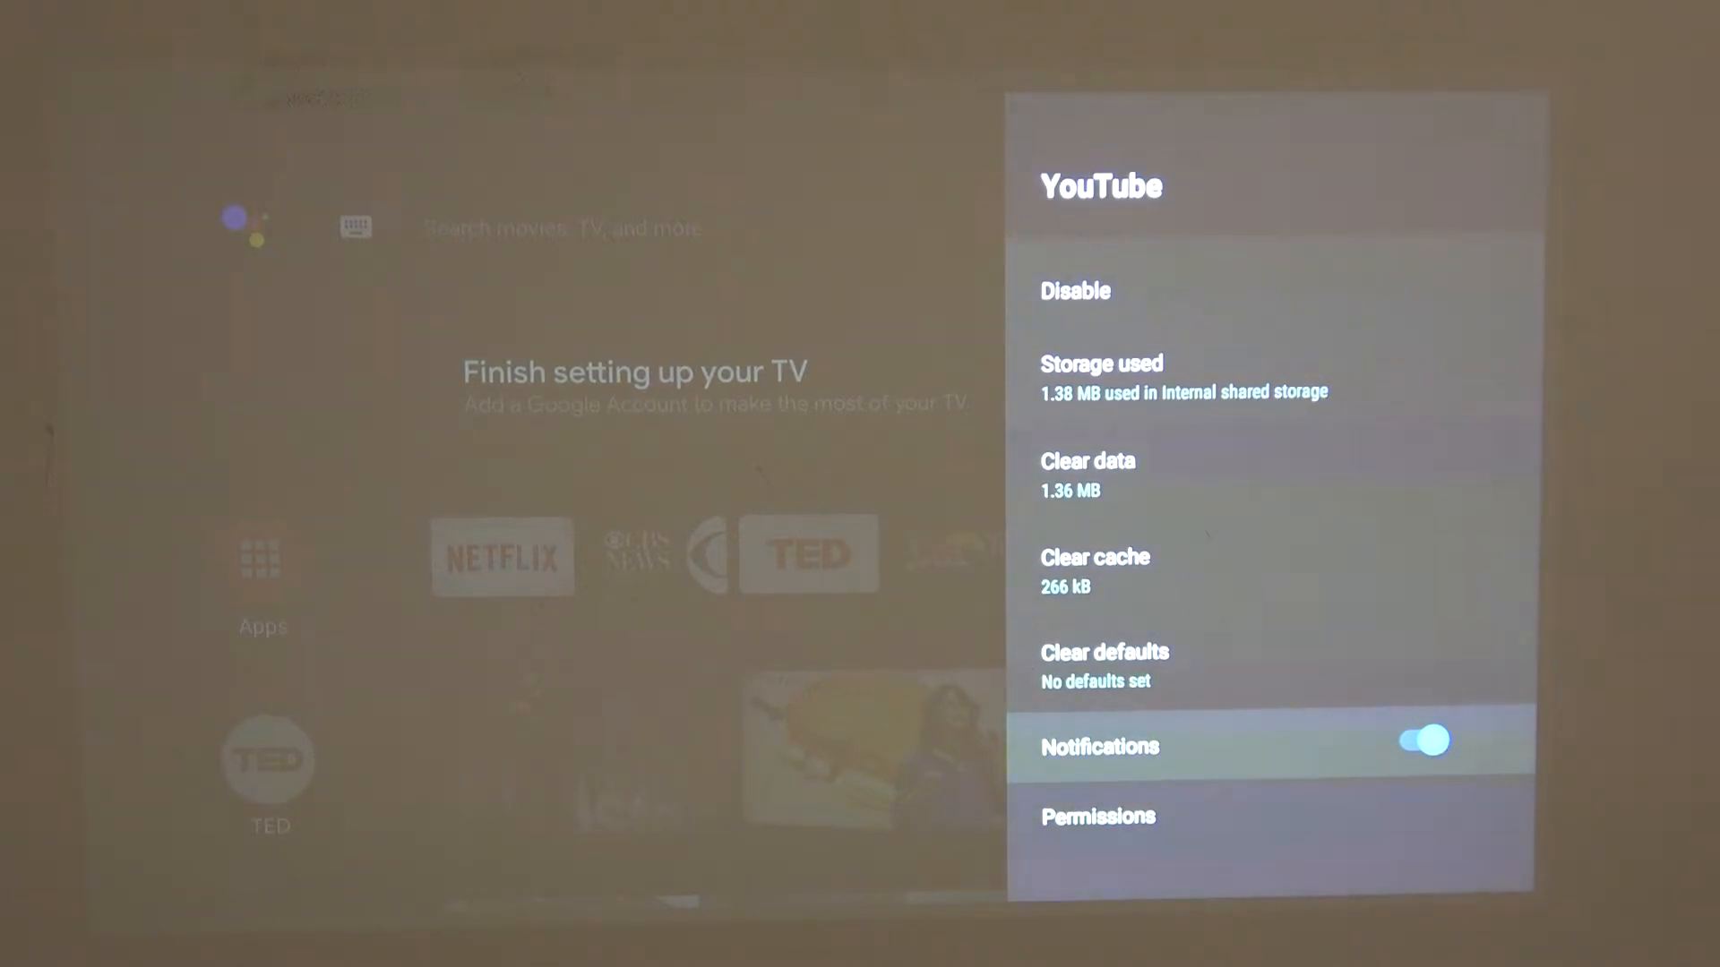
{"action": "left_click", "coordinate": [1097, 816]}
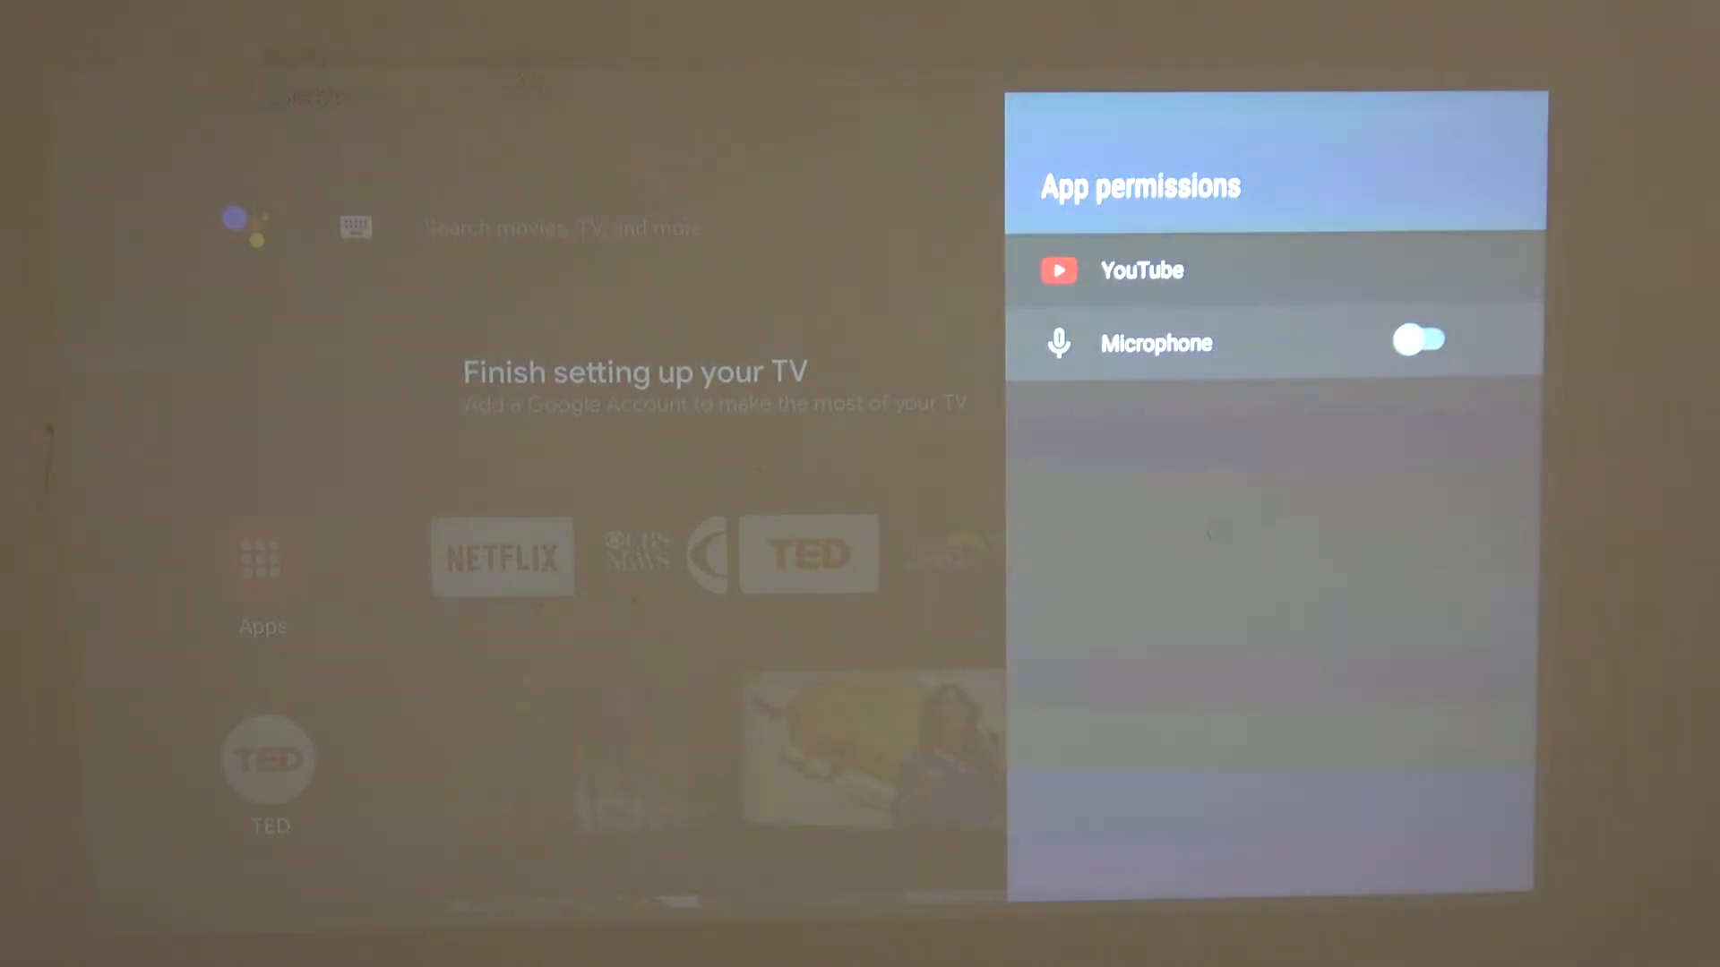
{"action": "left_click", "coordinate": [1420, 342]}
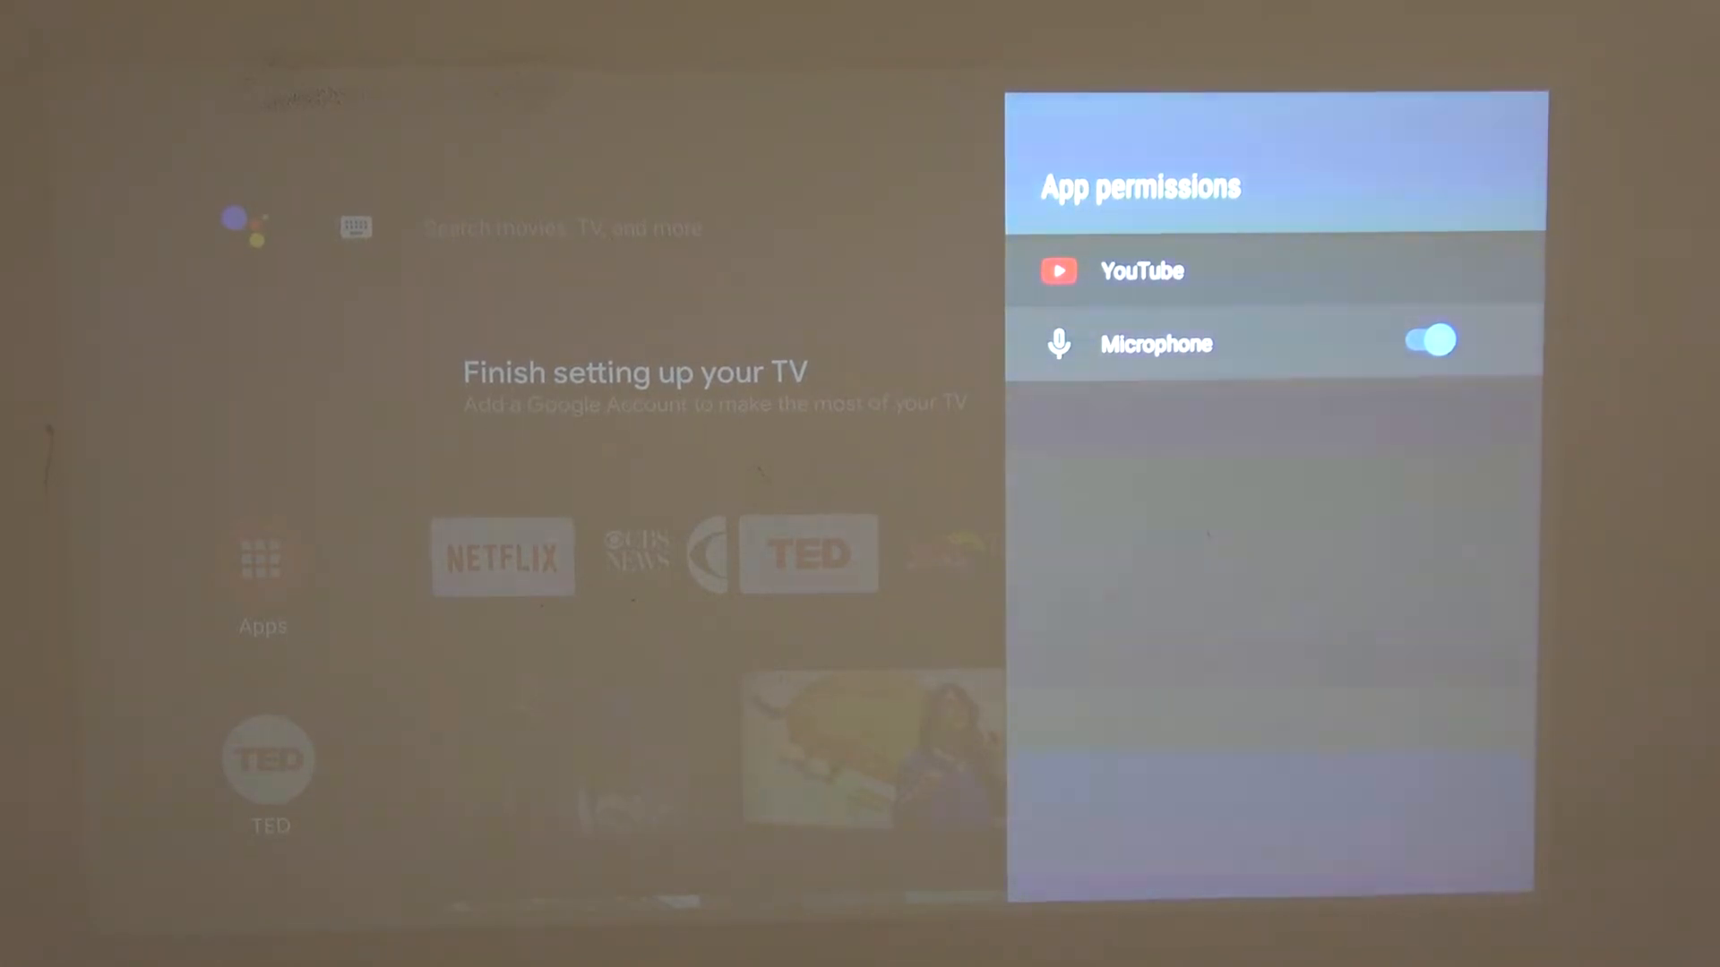